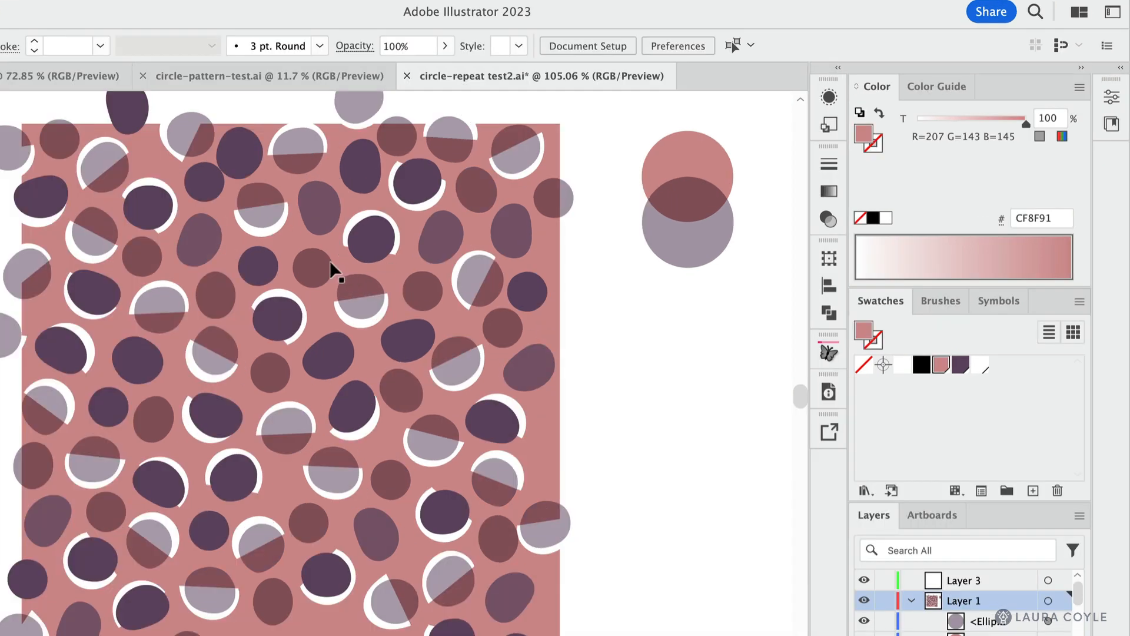
{"action": "mouse_move", "coordinate": [220, 310]}
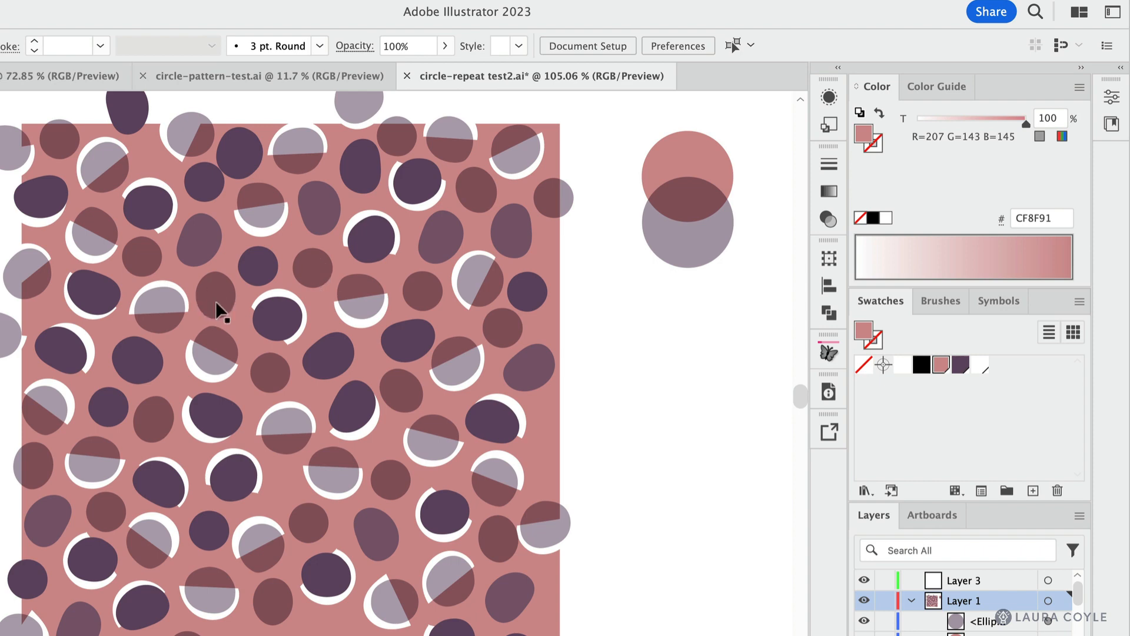
{"action": "mouse_move", "coordinate": [367, 274]}
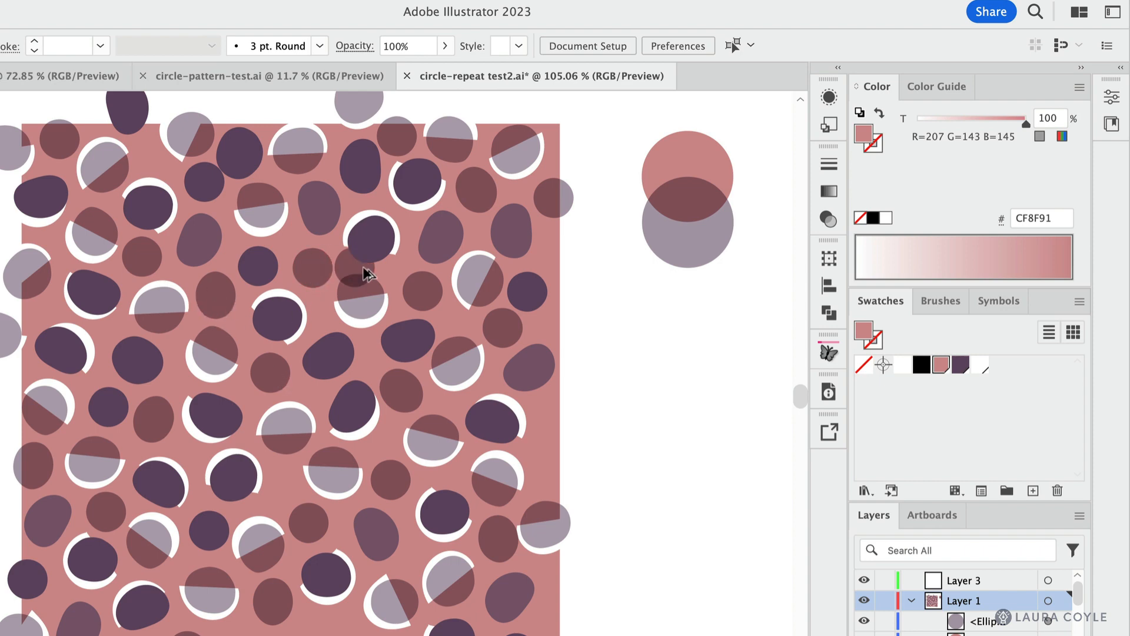
Inspect a translucent pattern dot's transparency, then a dark dot, deselecting between.
{"action": "left_click", "coordinate": [641, 303]}
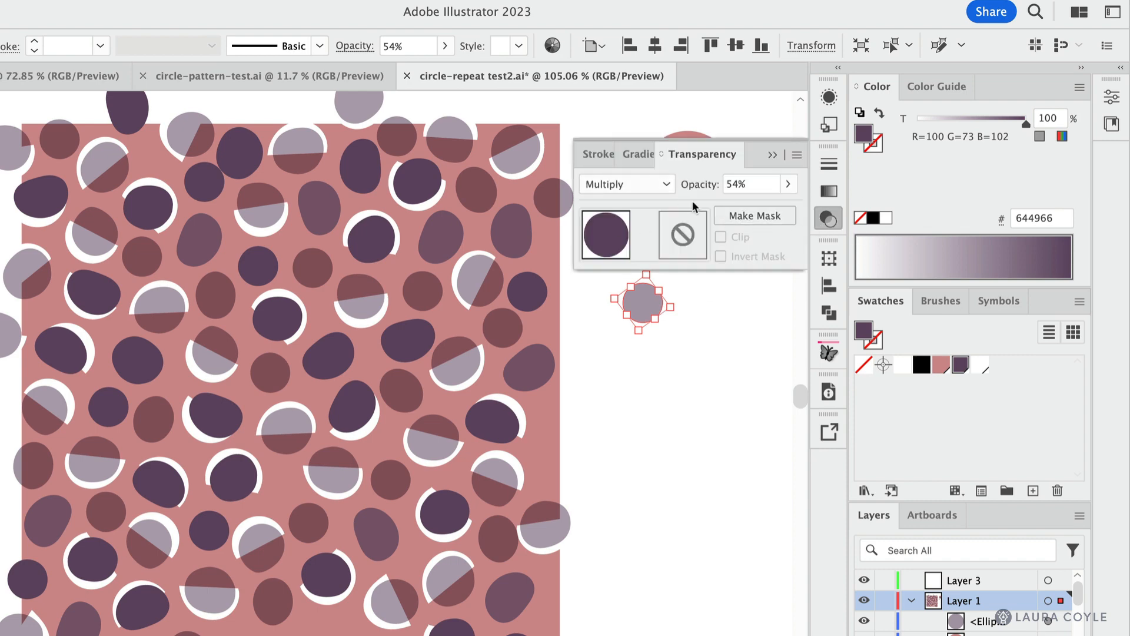
{"action": "mouse_move", "coordinate": [754, 197]}
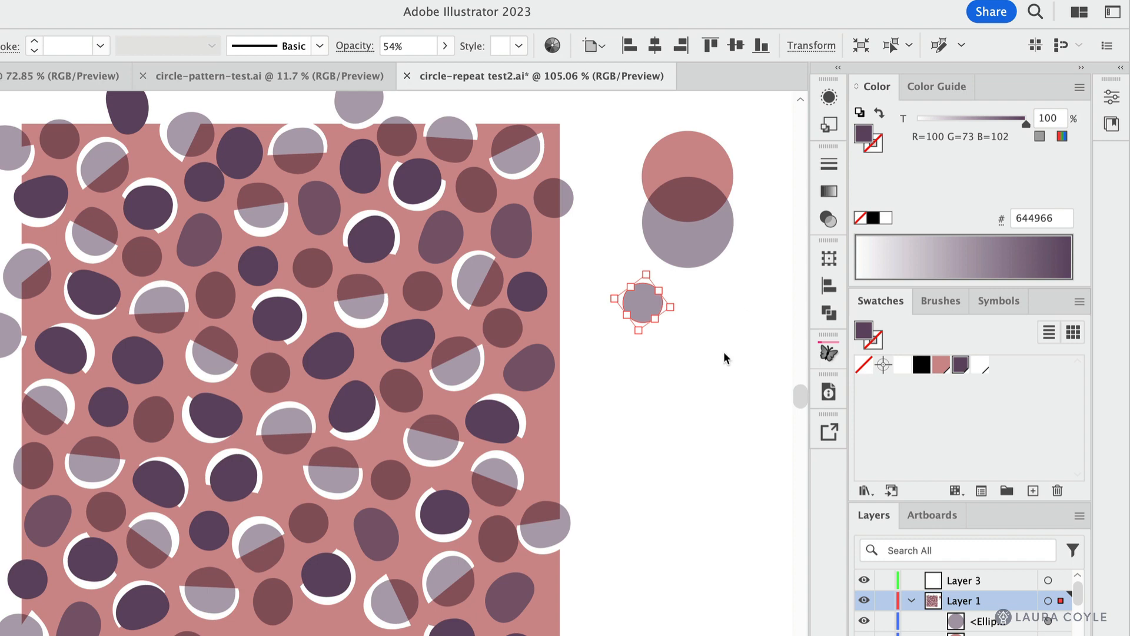
{"action": "mouse_move", "coordinate": [613, 434]}
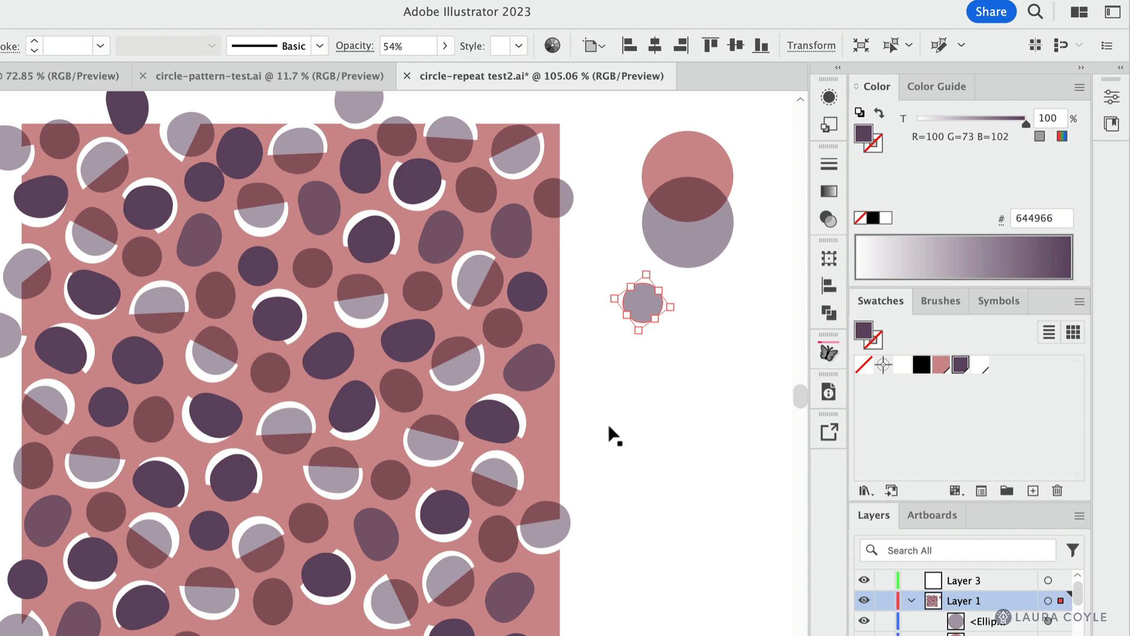
{"action": "left_click", "coordinate": [682, 367]}
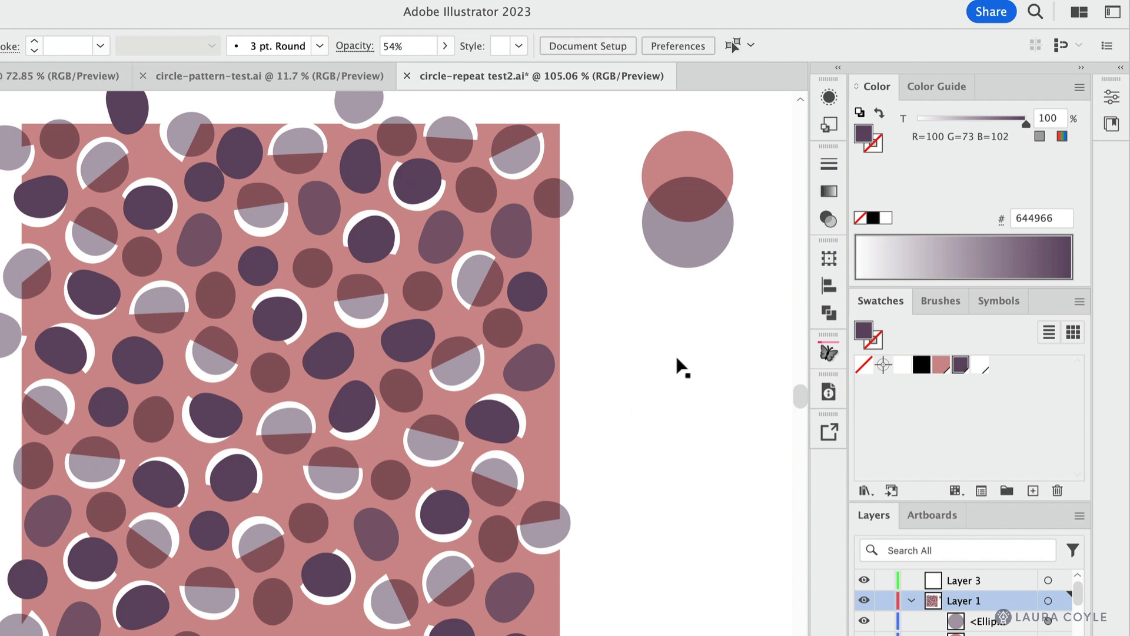
{"action": "mouse_move", "coordinate": [334, 285]}
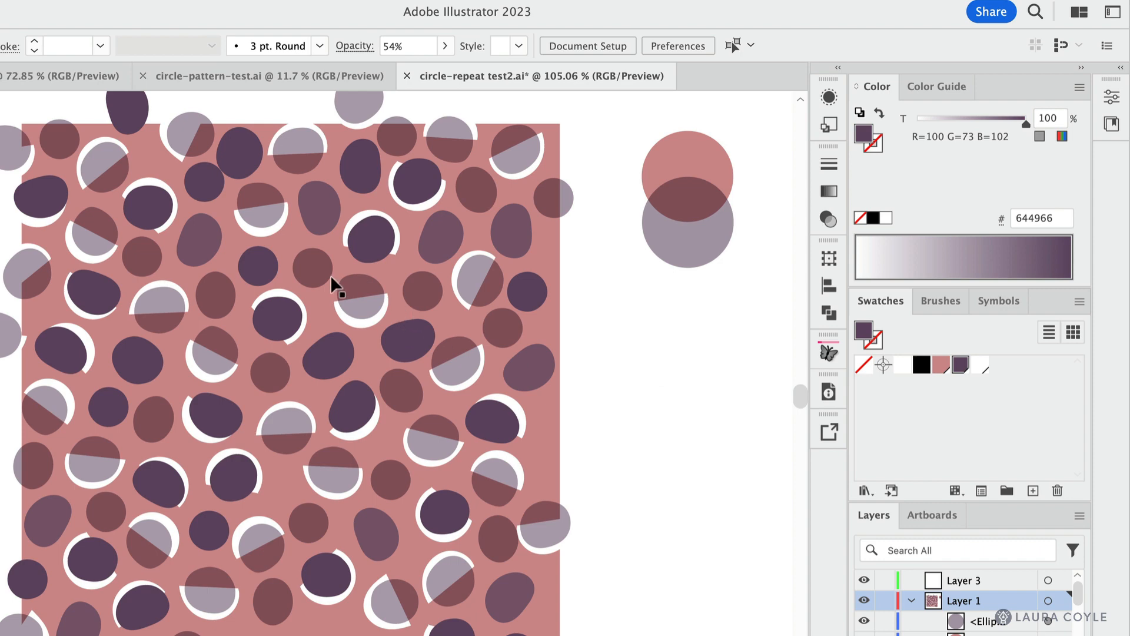
{"action": "left_click", "coordinate": [313, 272]}
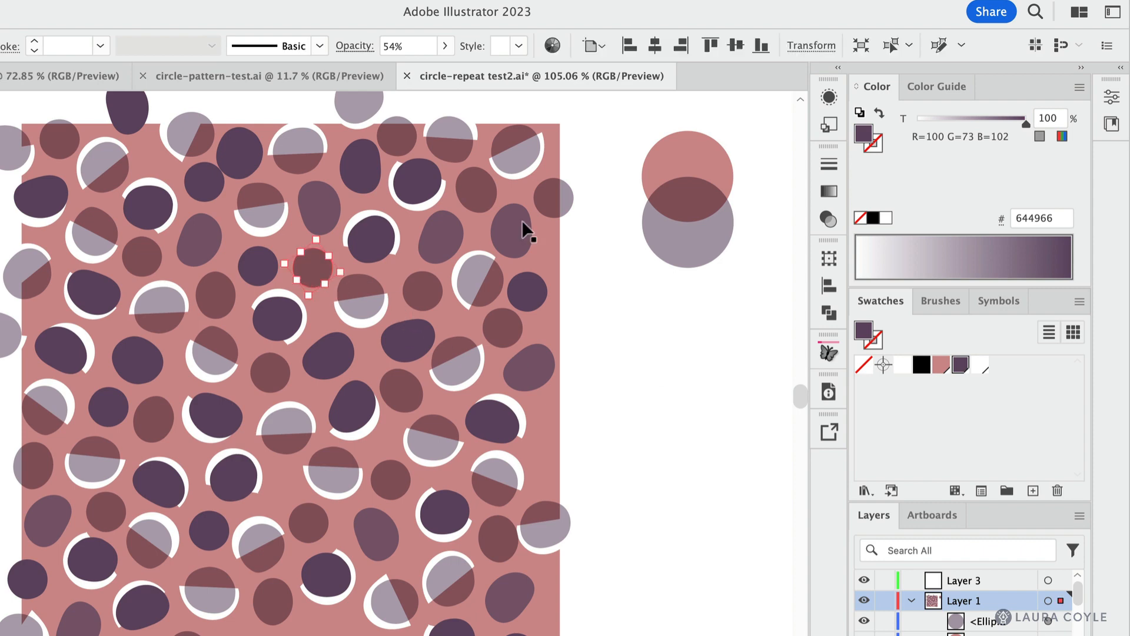
Select the pink sample circle and the grey overlapping circle together.
{"action": "left_click", "coordinate": [687, 166]}
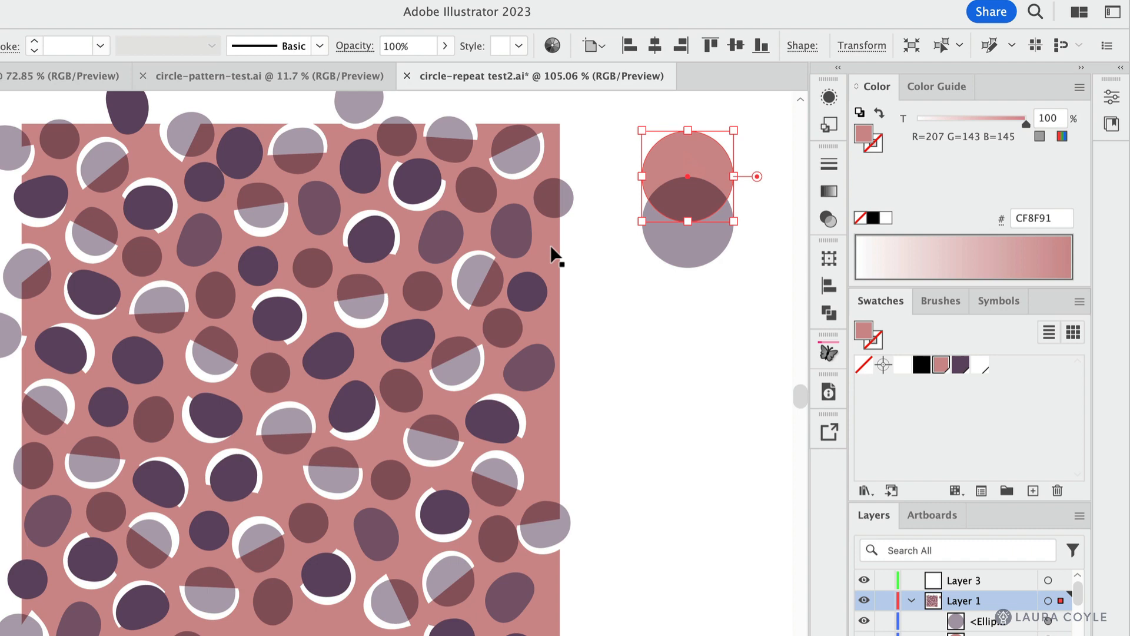
{"action": "mouse_move", "coordinate": [682, 258]}
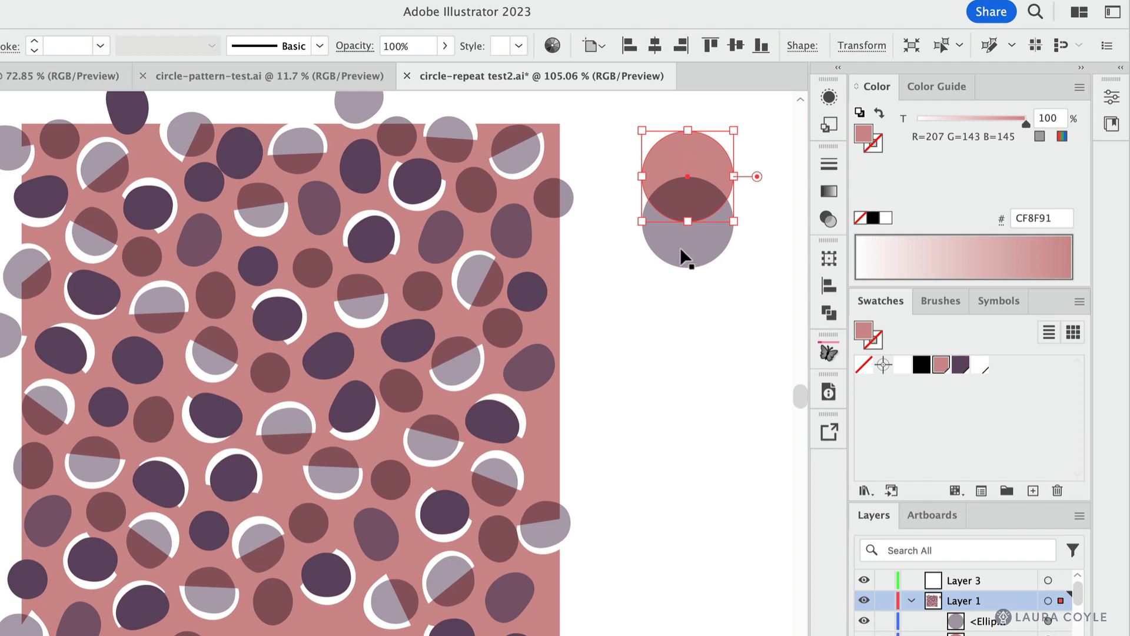
{"action": "left_click", "coordinate": [686, 245]}
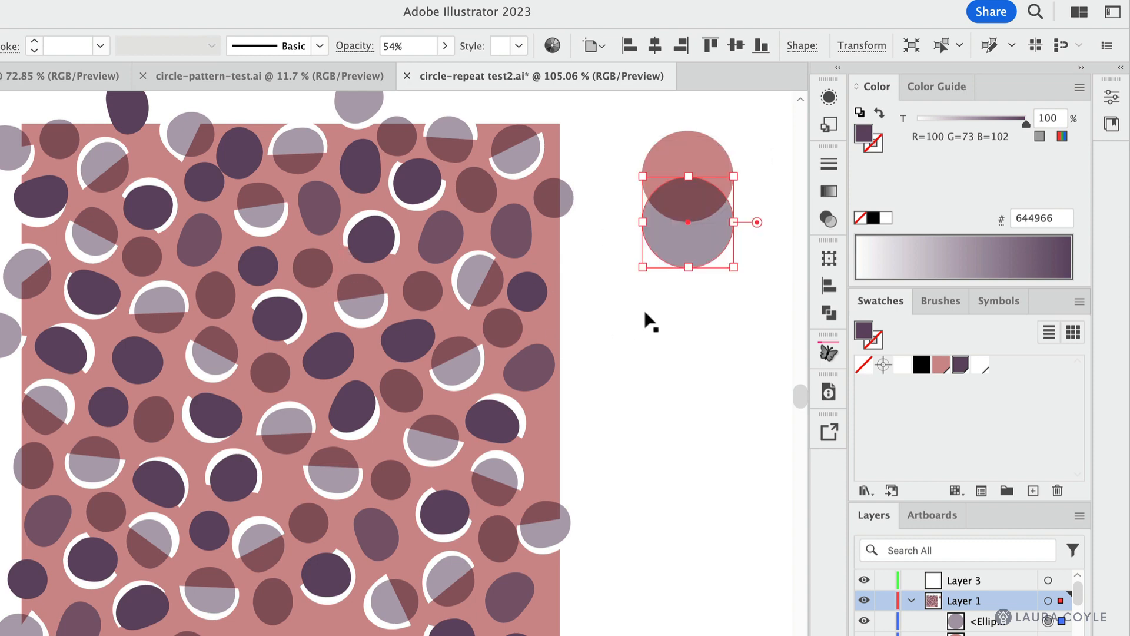
{"action": "mouse_move", "coordinate": [641, 368]}
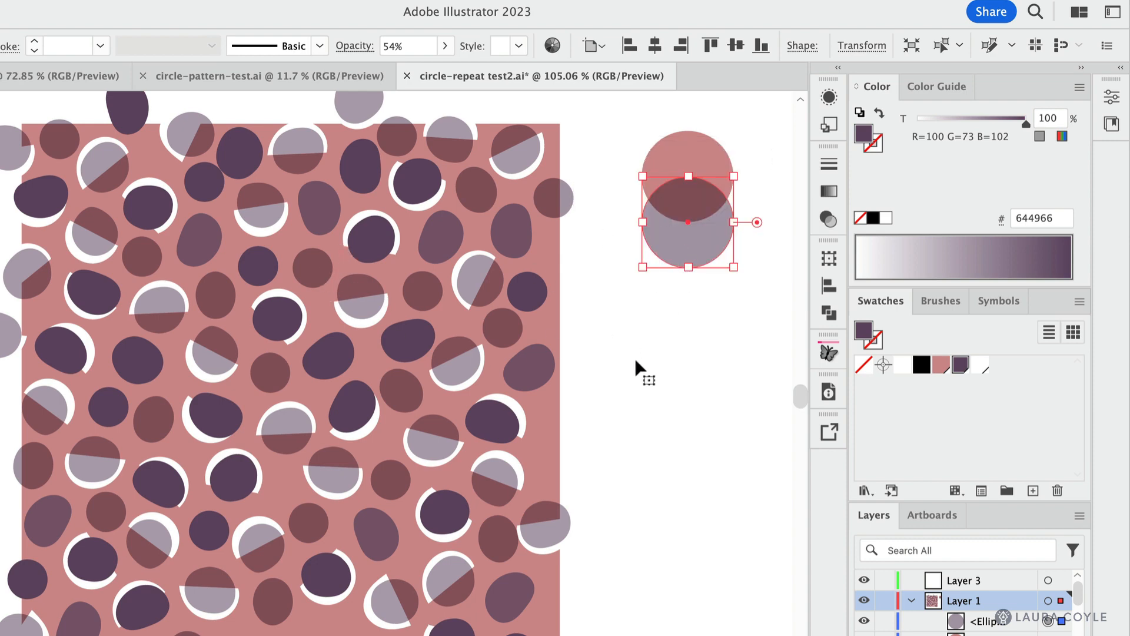
{"action": "mouse_move", "coordinate": [625, 121]}
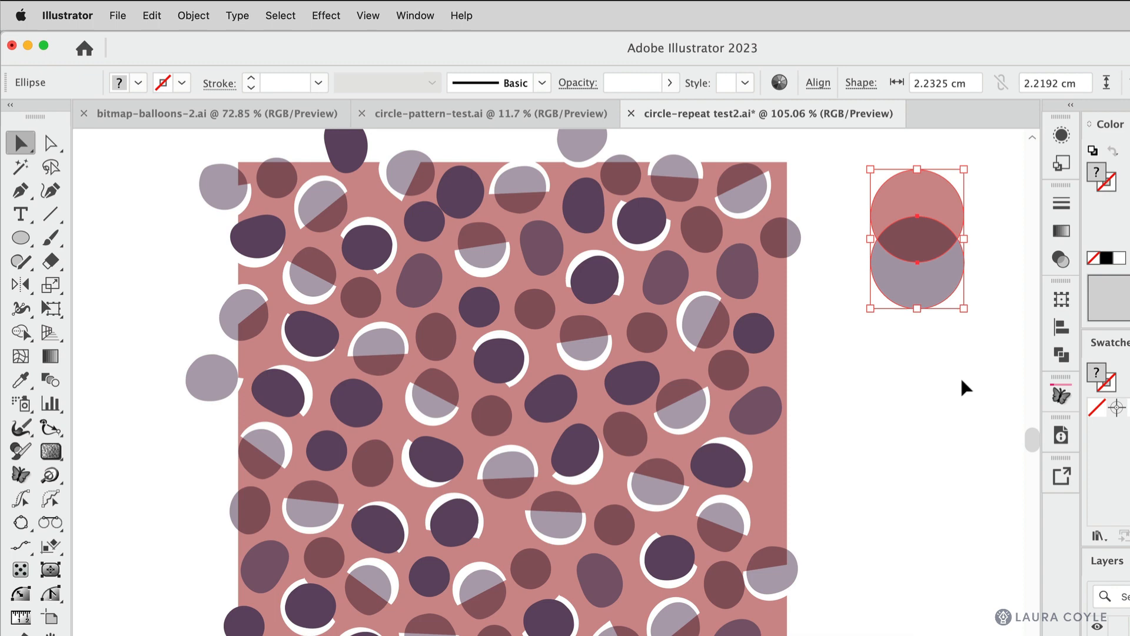
Bring up Flatten Transparency from the Object menu with the Medium Resolution preset.
{"action": "left_click", "coordinate": [192, 16]}
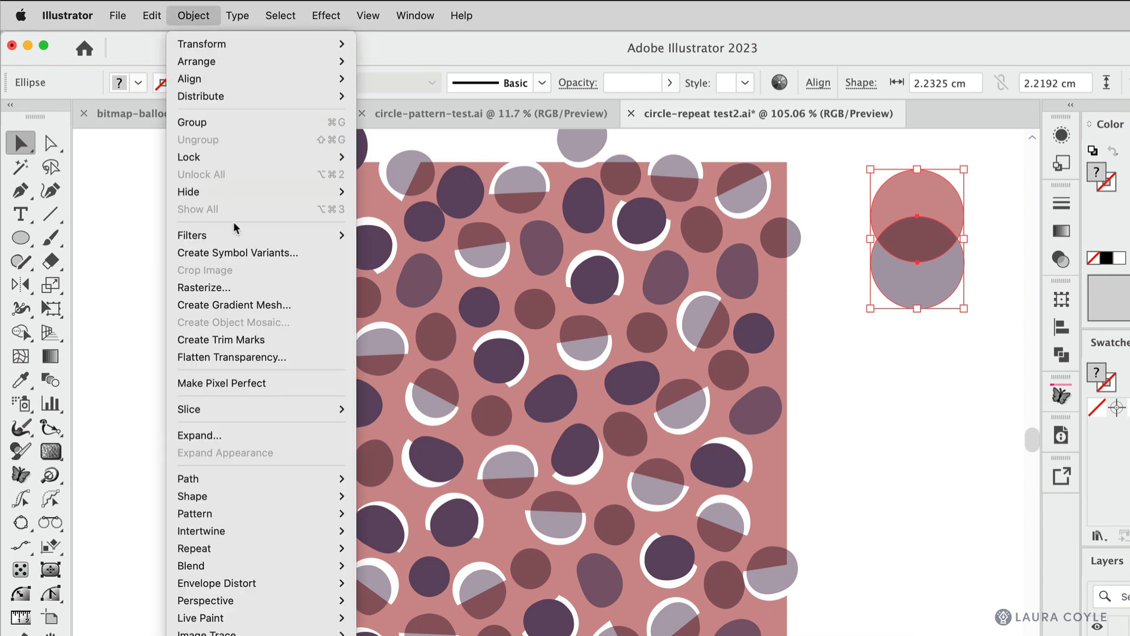
{"action": "left_click", "coordinate": [232, 357]}
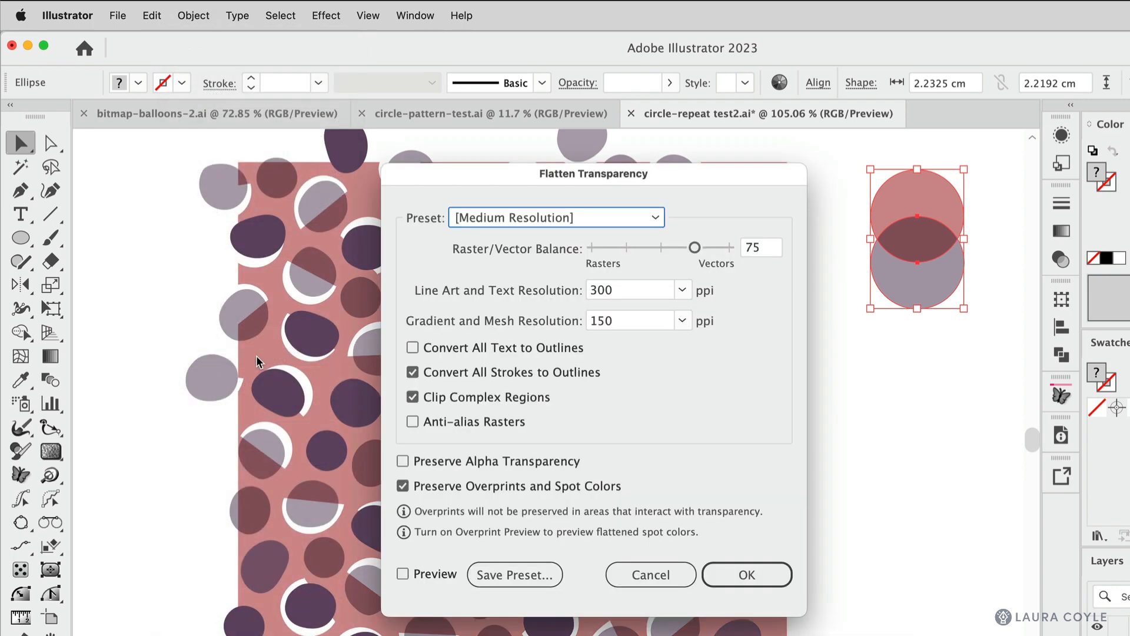
{"action": "mouse_move", "coordinate": [484, 337]}
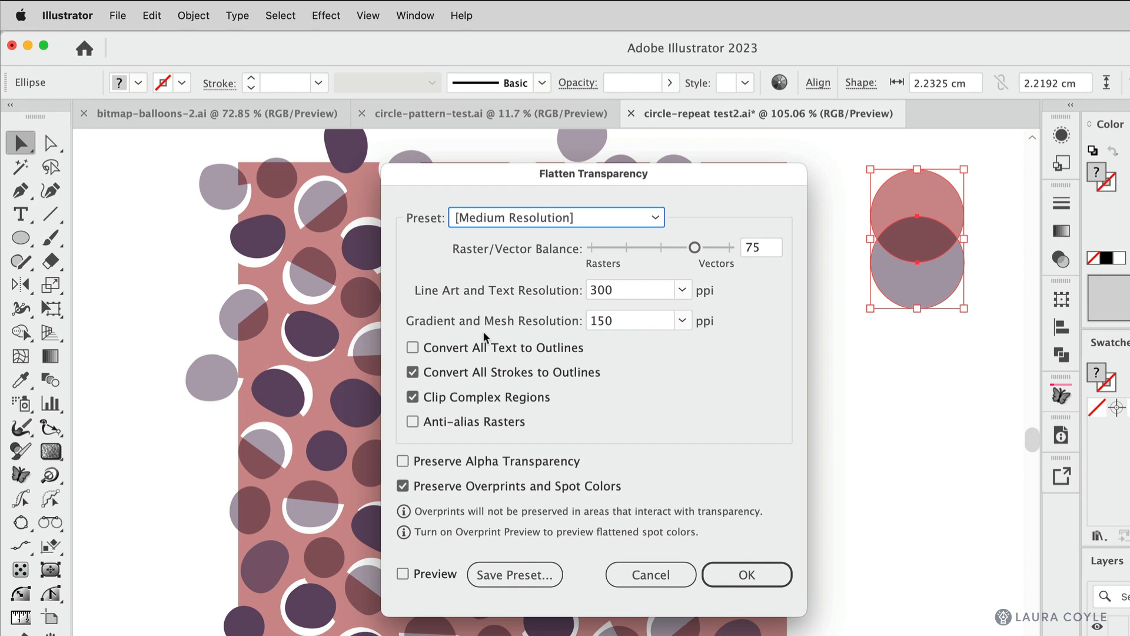
{"action": "mouse_move", "coordinate": [631, 452]}
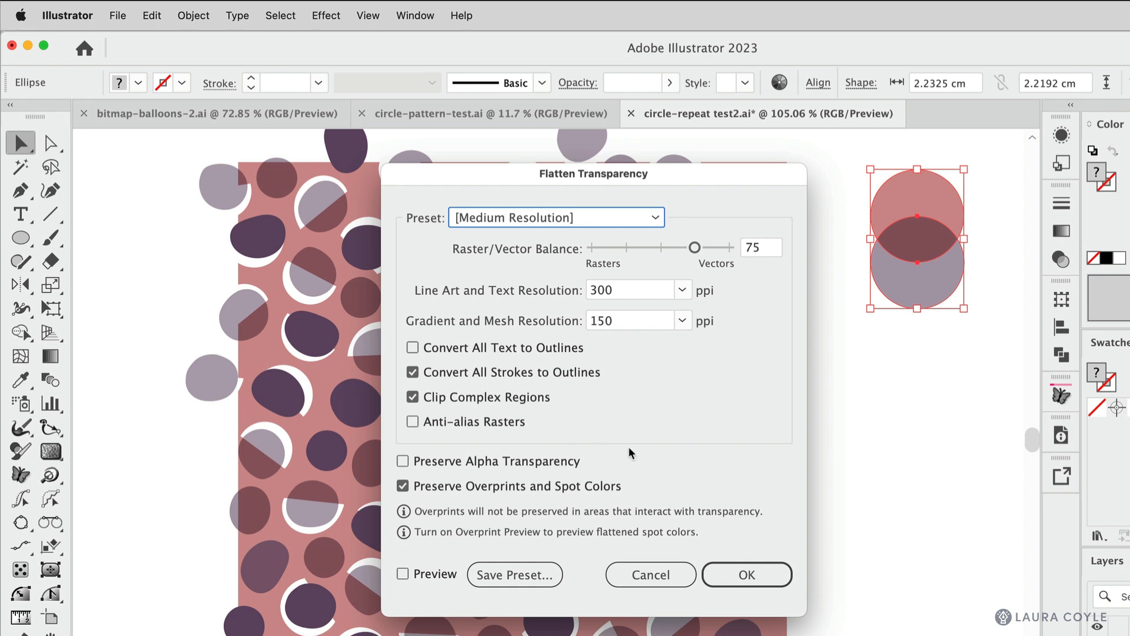
{"action": "mouse_move", "coordinate": [635, 450]}
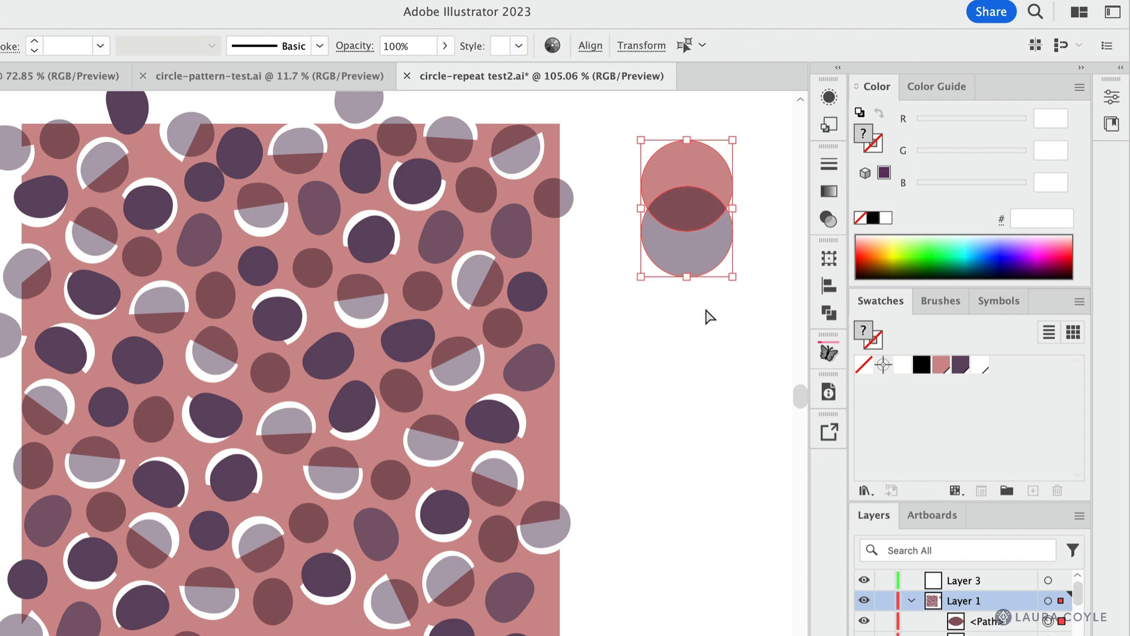
Reselect the flattened grey and pink pieces individually to isolate the overlap.
{"action": "left_click", "coordinate": [685, 252]}
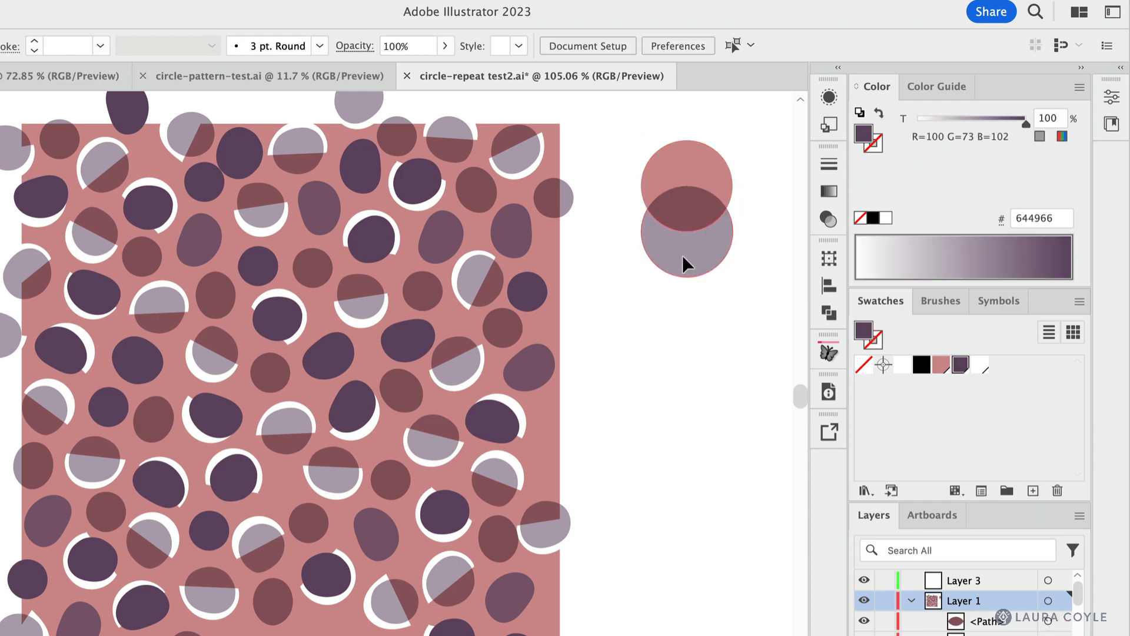
{"action": "left_click", "coordinate": [687, 258]}
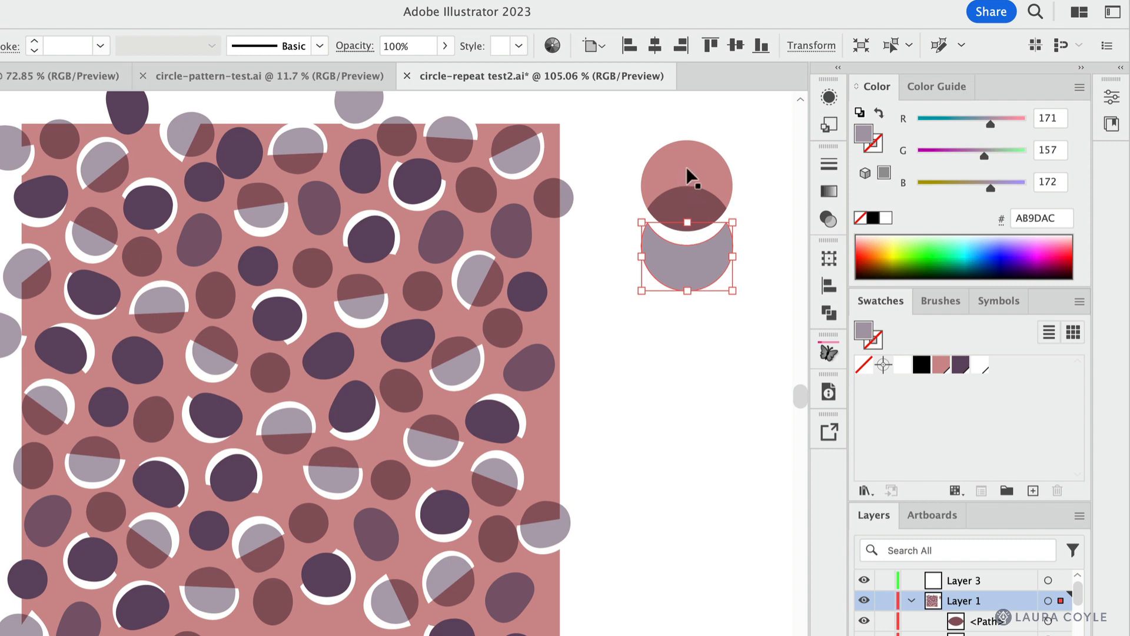
{"action": "left_click", "coordinate": [685, 171]}
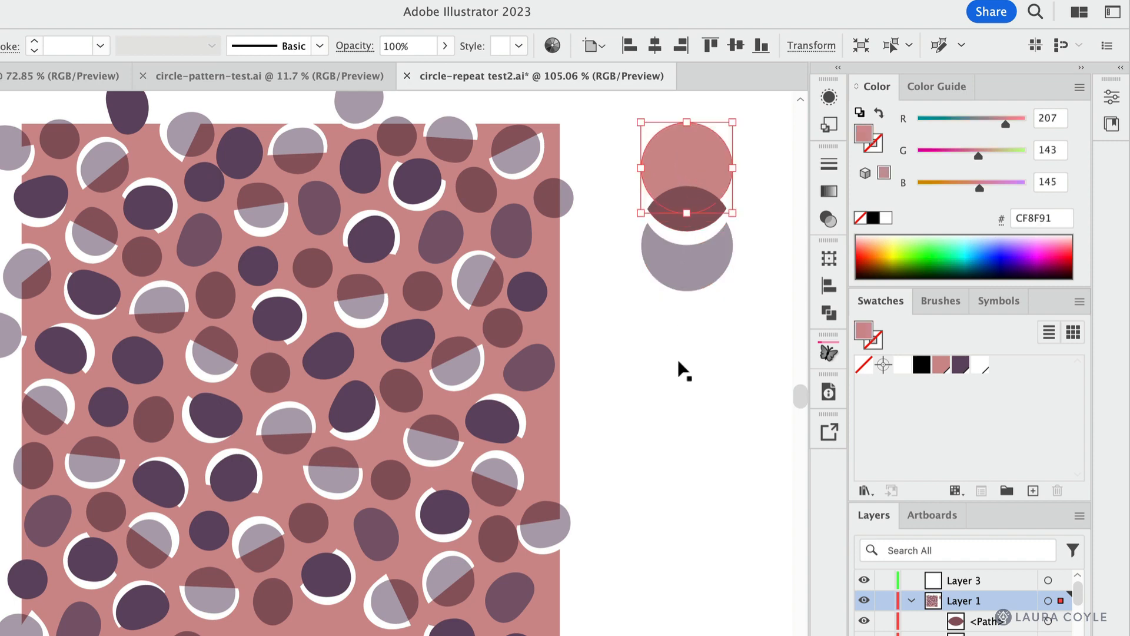
{"action": "mouse_move", "coordinate": [686, 341]}
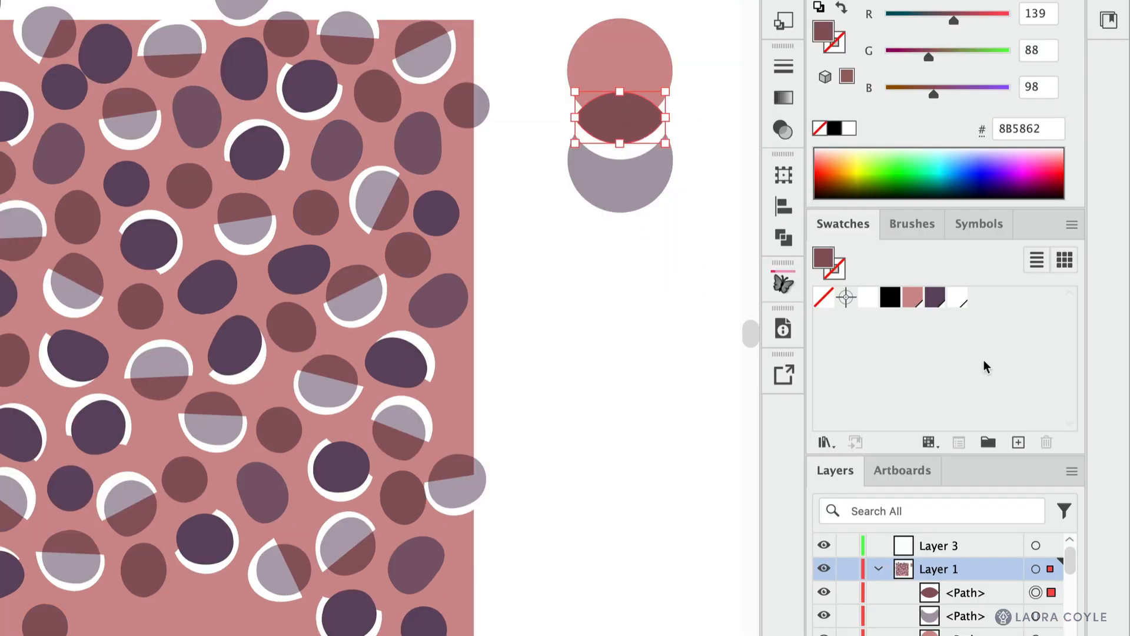
Save the overlap colour R=139 G=88 B=98 as a new global swatch.
{"action": "left_click", "coordinate": [1018, 441]}
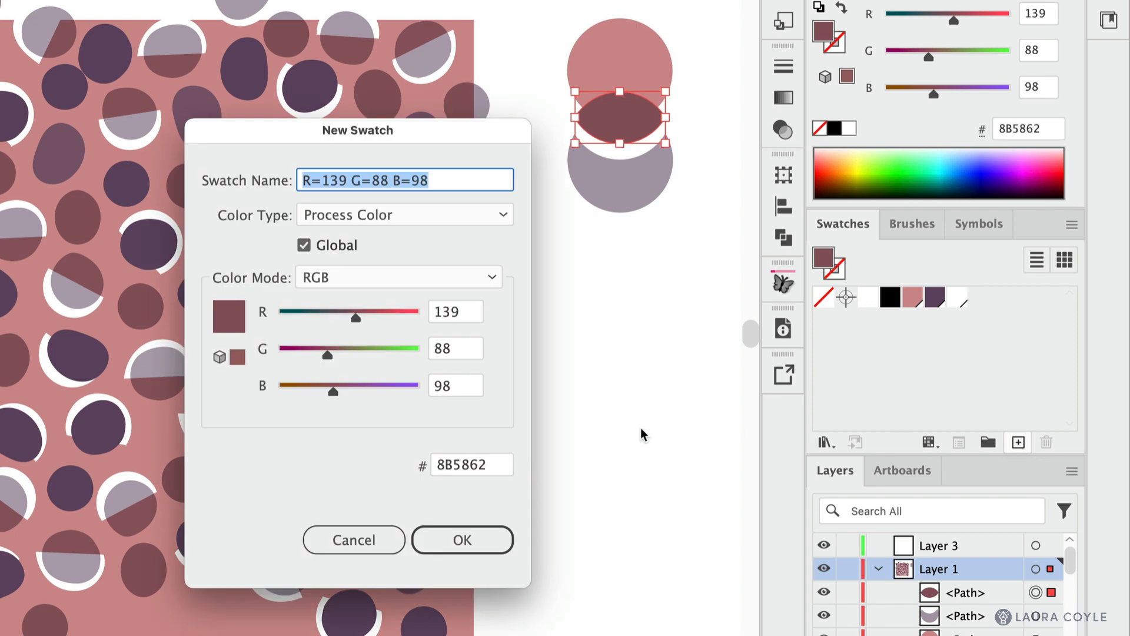
{"action": "left_click", "coordinate": [462, 540]}
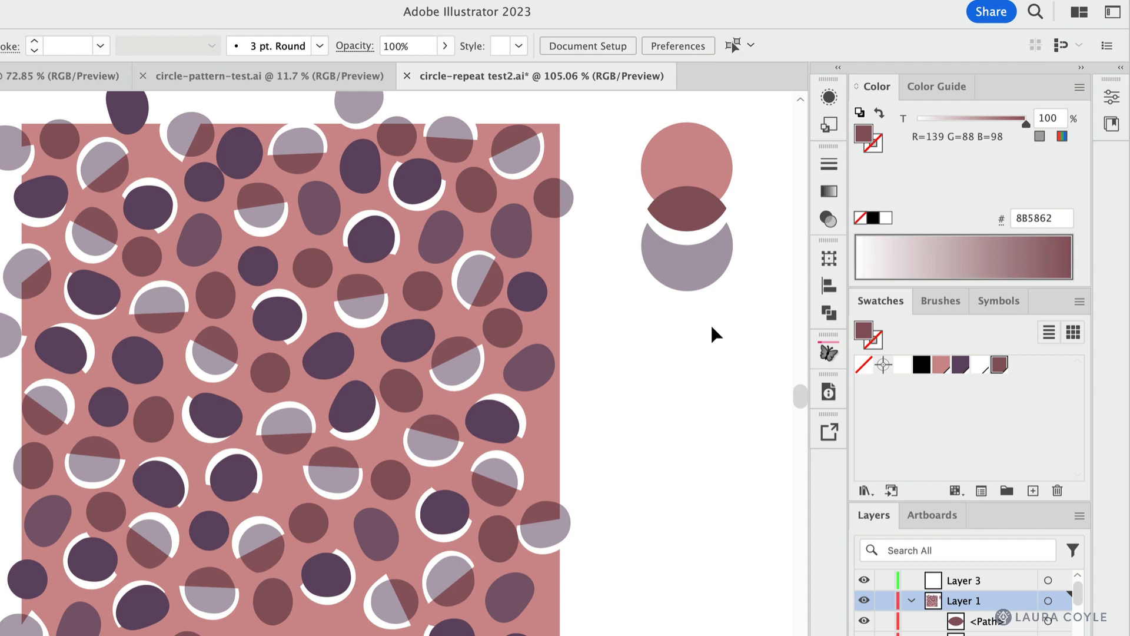
{"action": "mouse_move", "coordinate": [460, 353]}
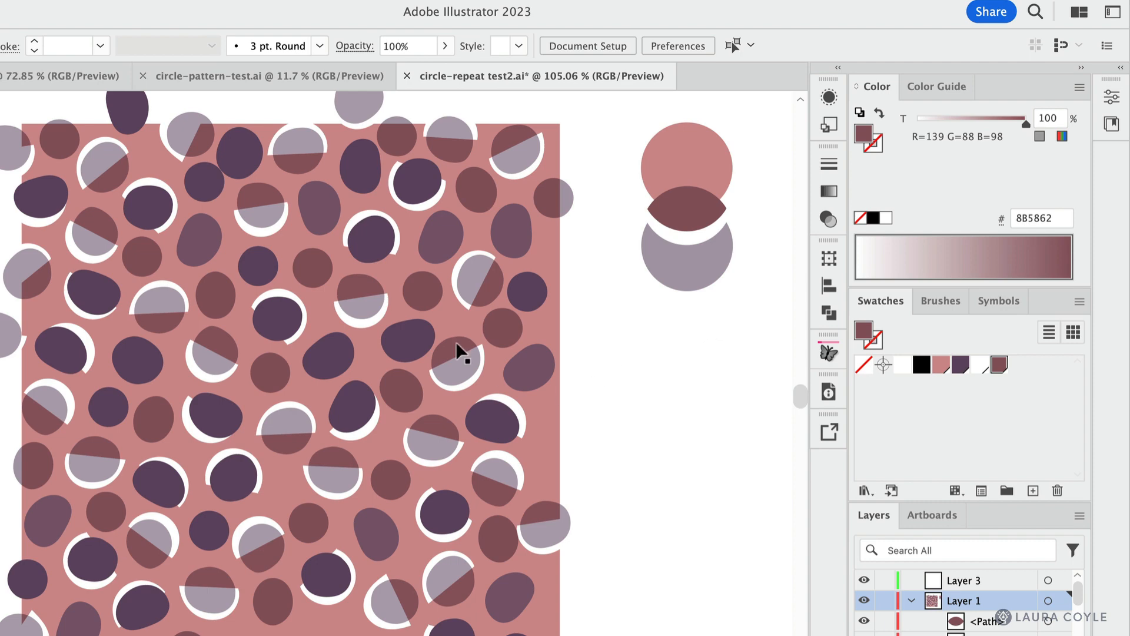
Select a dark pattern dot and review the Select Similar options, keeping Appearance.
{"action": "left_click", "coordinate": [425, 292]}
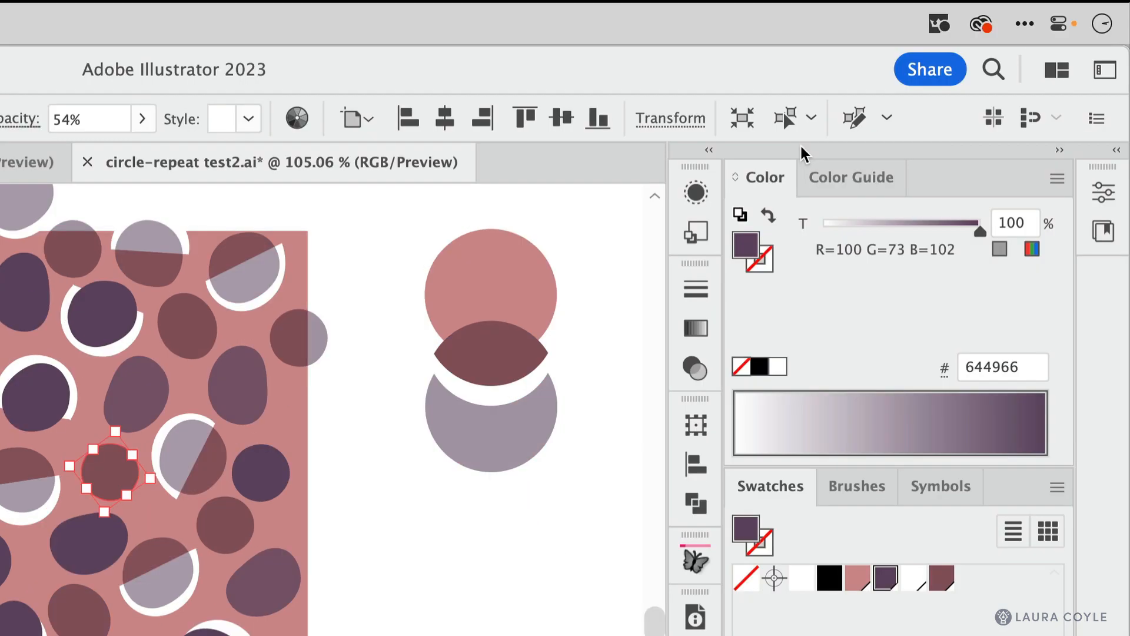
{"action": "mouse_move", "coordinate": [785, 117]}
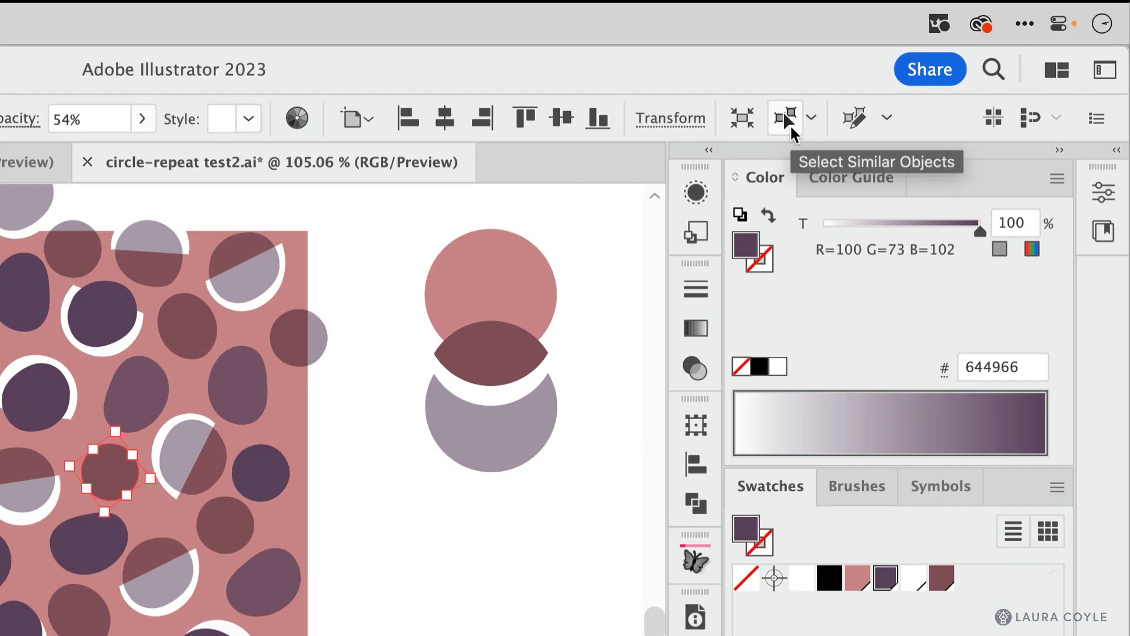
{"action": "left_click", "coordinate": [811, 118]}
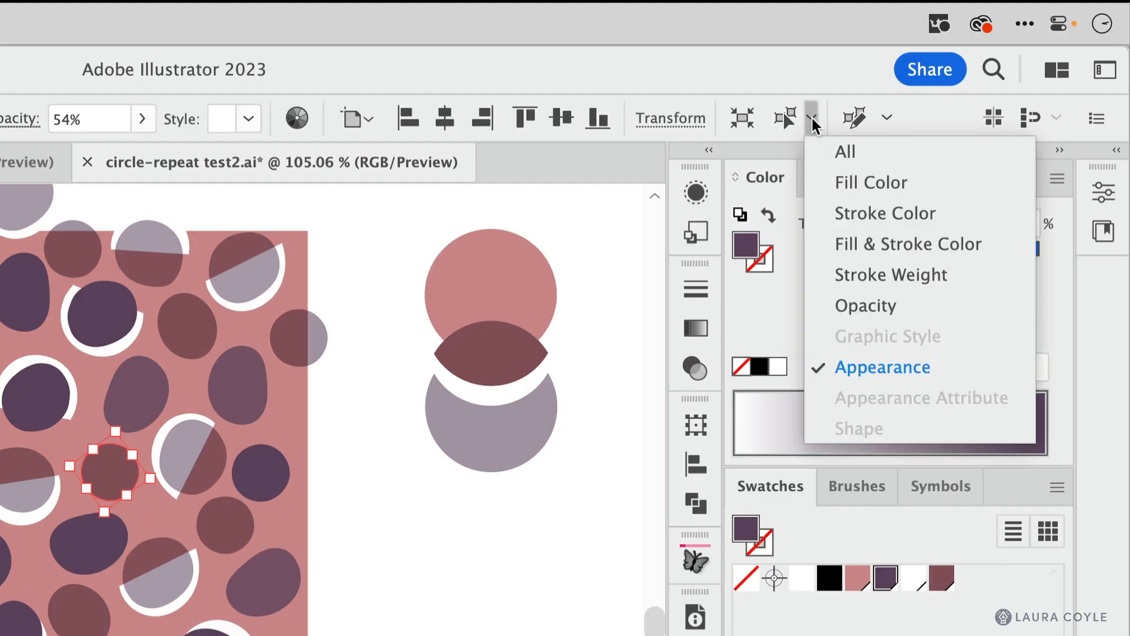
{"action": "mouse_move", "coordinate": [864, 305]}
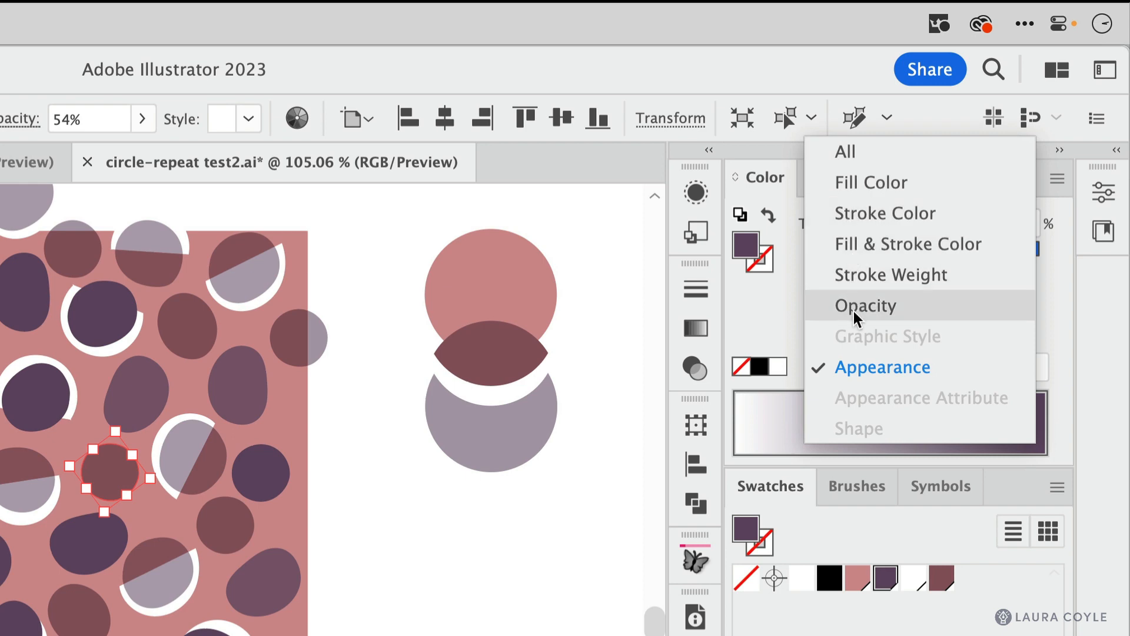
{"action": "mouse_move", "coordinate": [911, 181]}
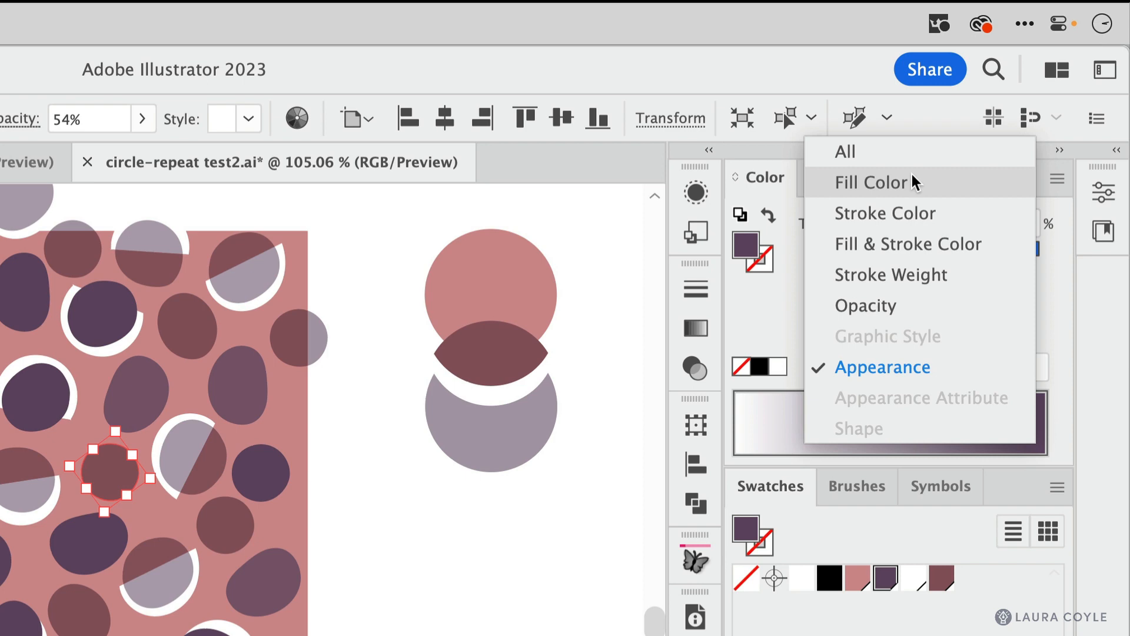
{"action": "mouse_move", "coordinate": [893, 368]}
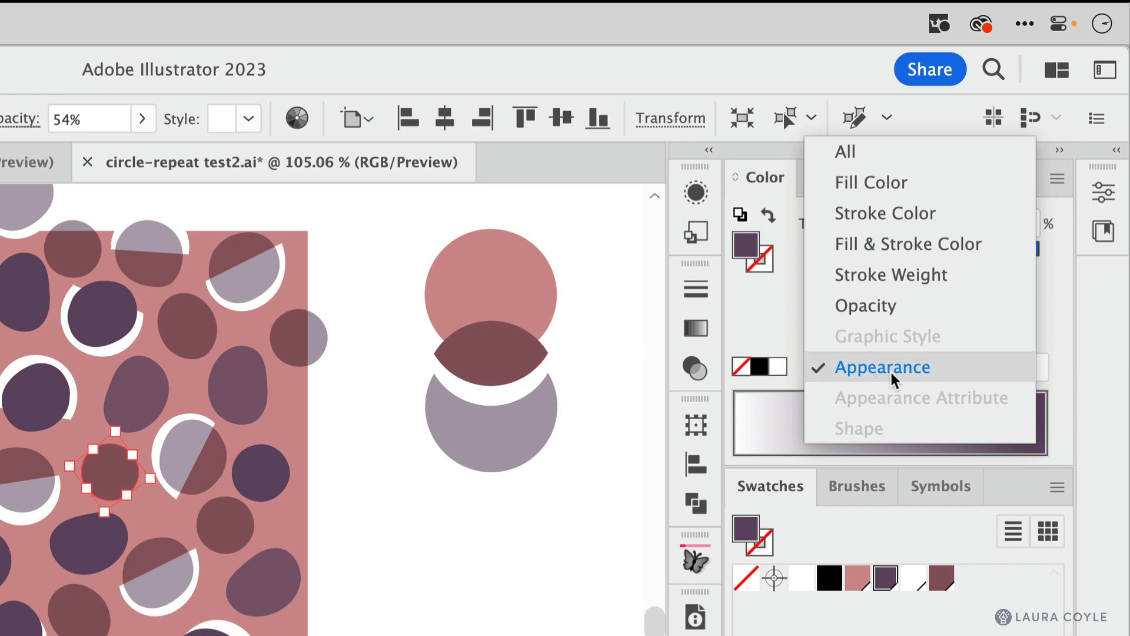
{"action": "mouse_move", "coordinate": [921, 380]}
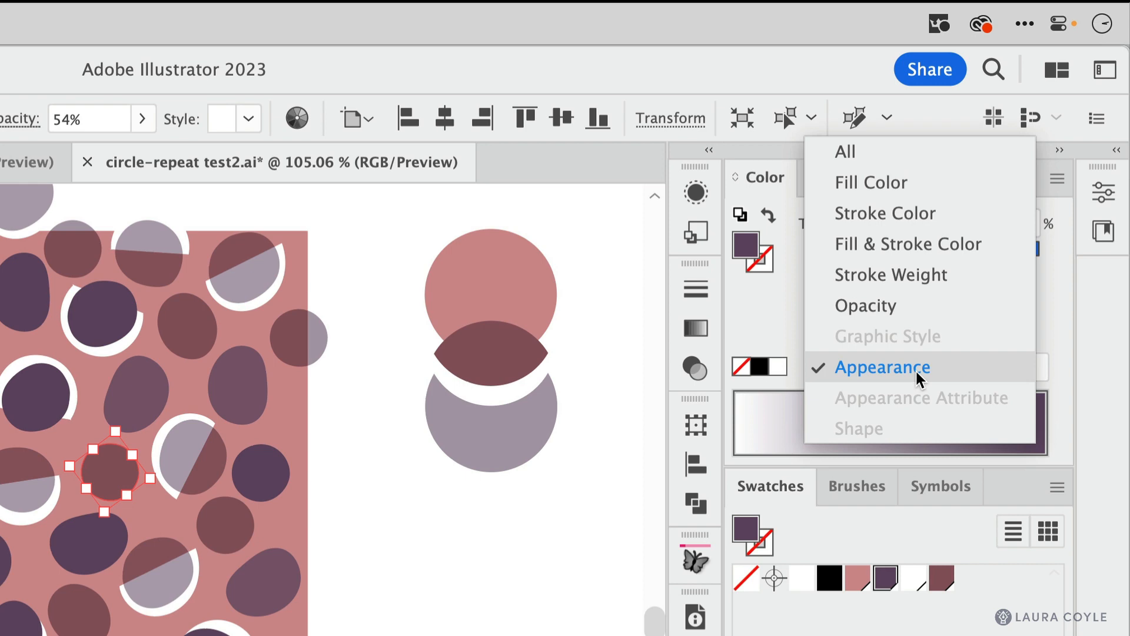
{"action": "mouse_move", "coordinate": [899, 381]}
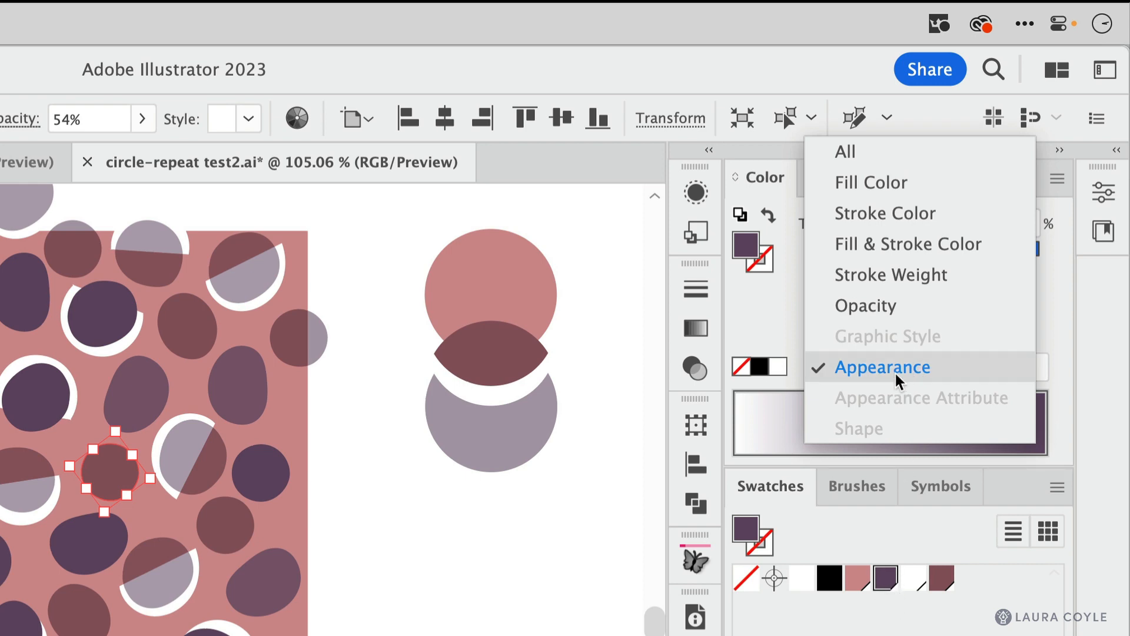
{"action": "mouse_move", "coordinate": [893, 381]}
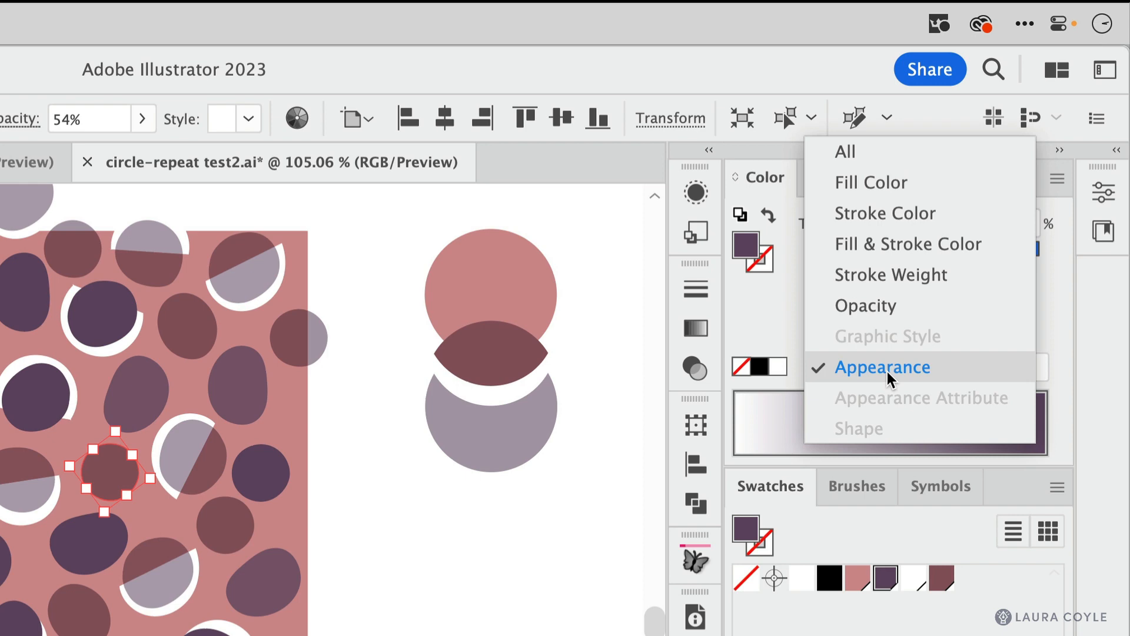
{"action": "mouse_move", "coordinate": [903, 376]}
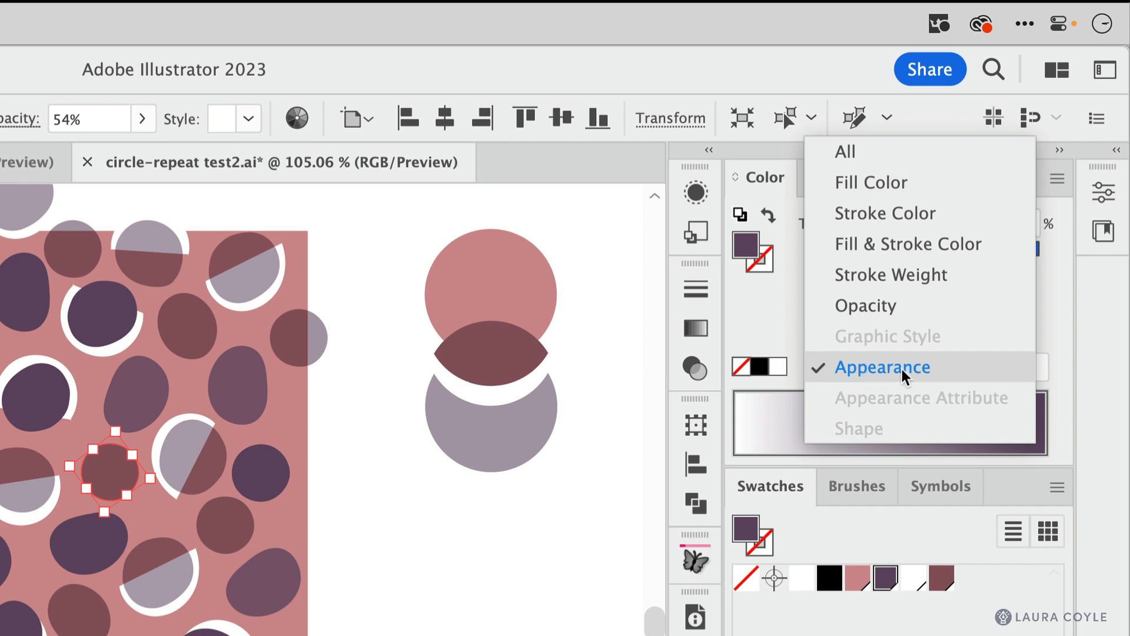
{"action": "mouse_move", "coordinate": [785, 117]}
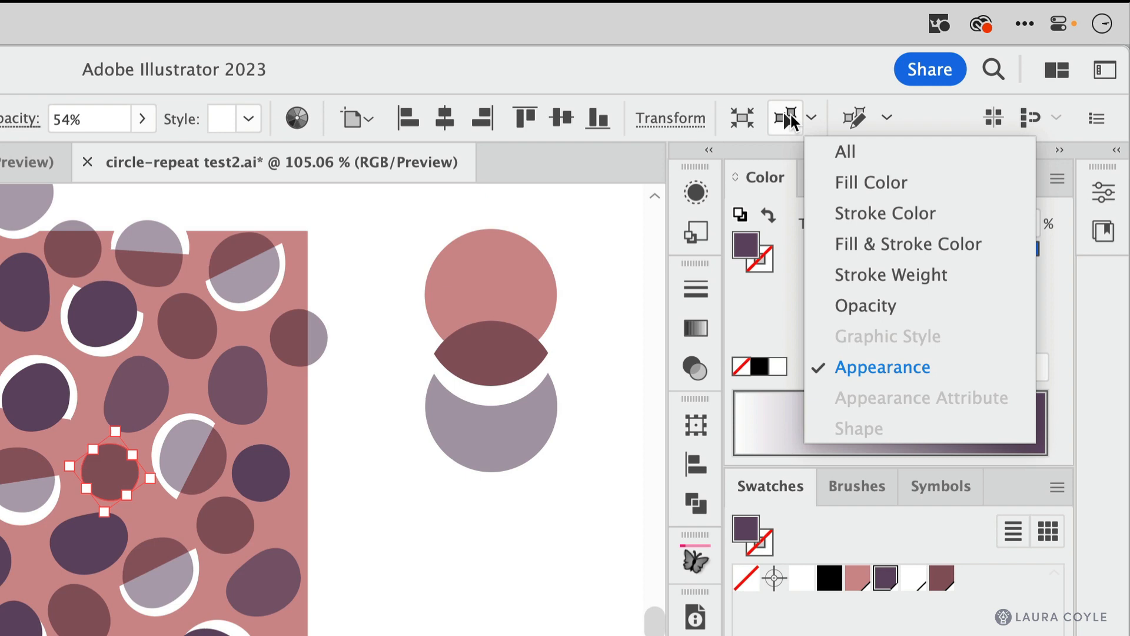
{"action": "mouse_move", "coordinate": [822, 169]}
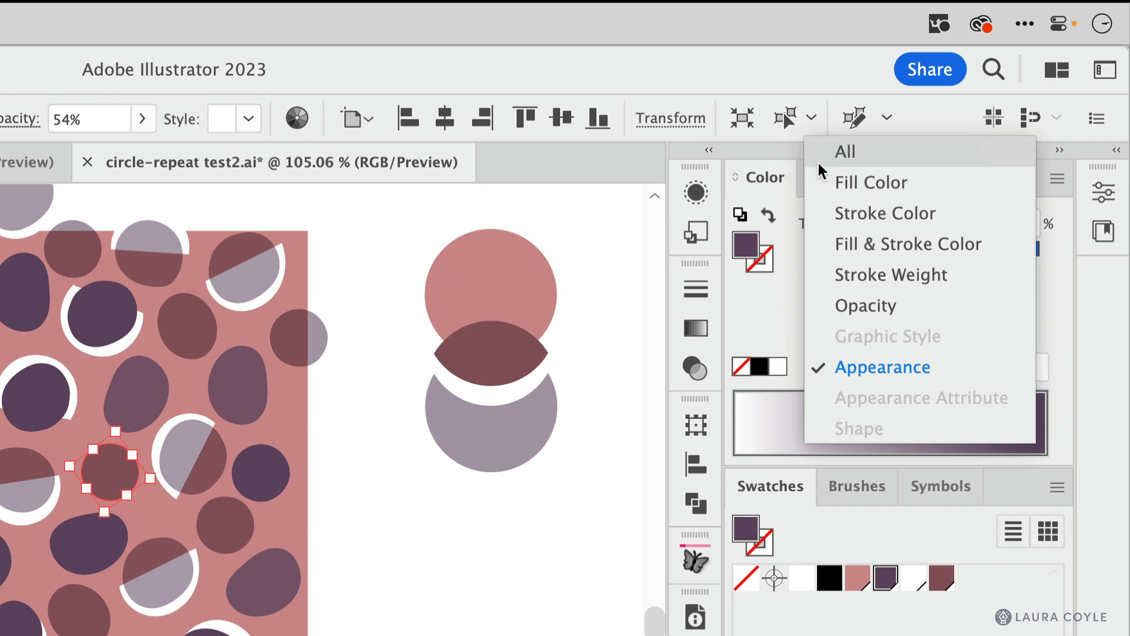
{"action": "mouse_move", "coordinate": [854, 118]}
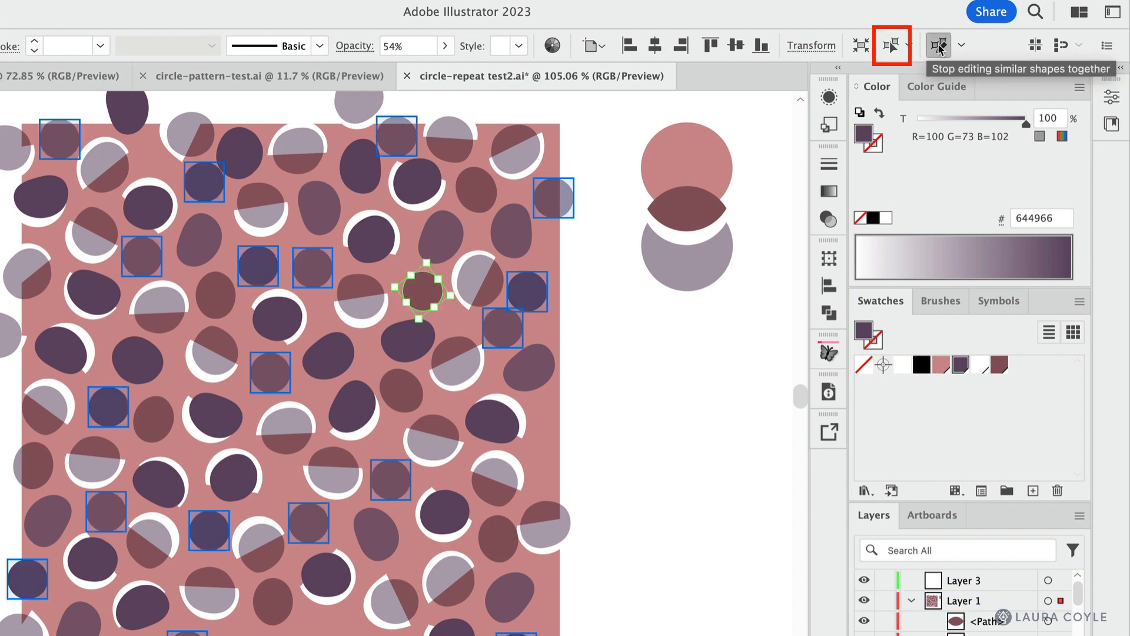
{"action": "mouse_move", "coordinate": [891, 45]}
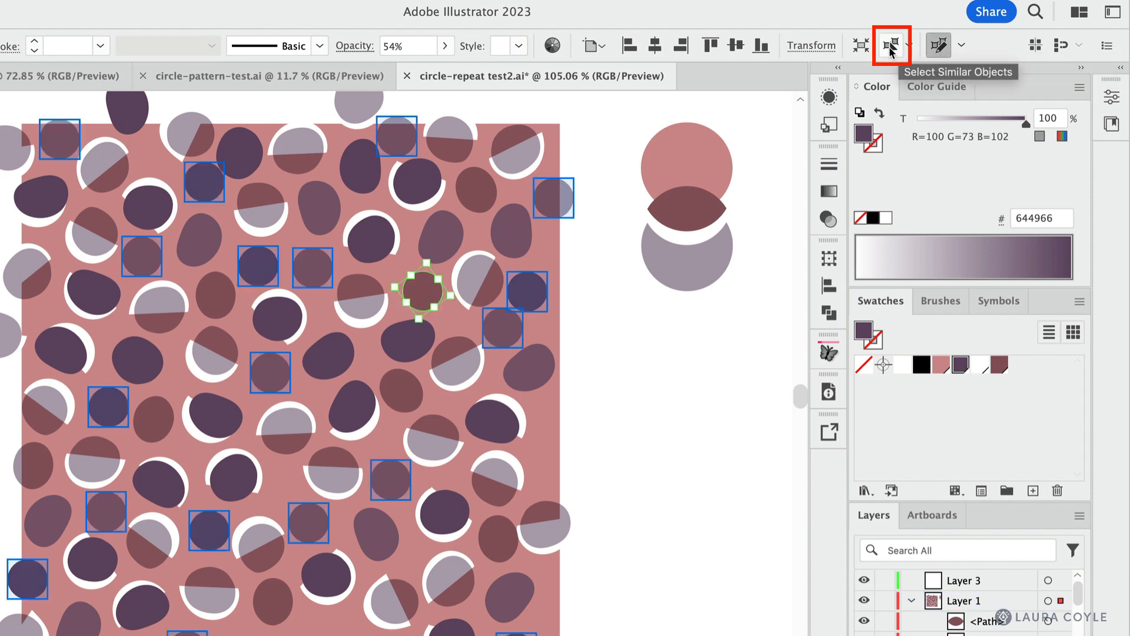
Select every similar dot and fill them with the R=139 G=88 B=98 swatch.
{"action": "left_click", "coordinate": [891, 45]}
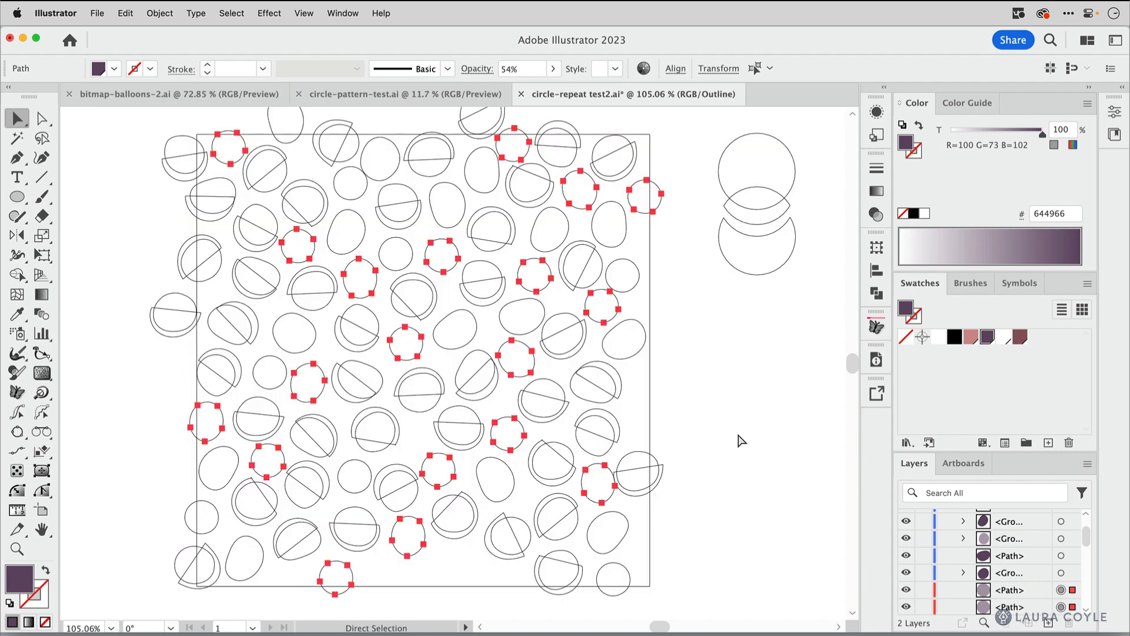
{"action": "left_click", "coordinate": [16, 118]}
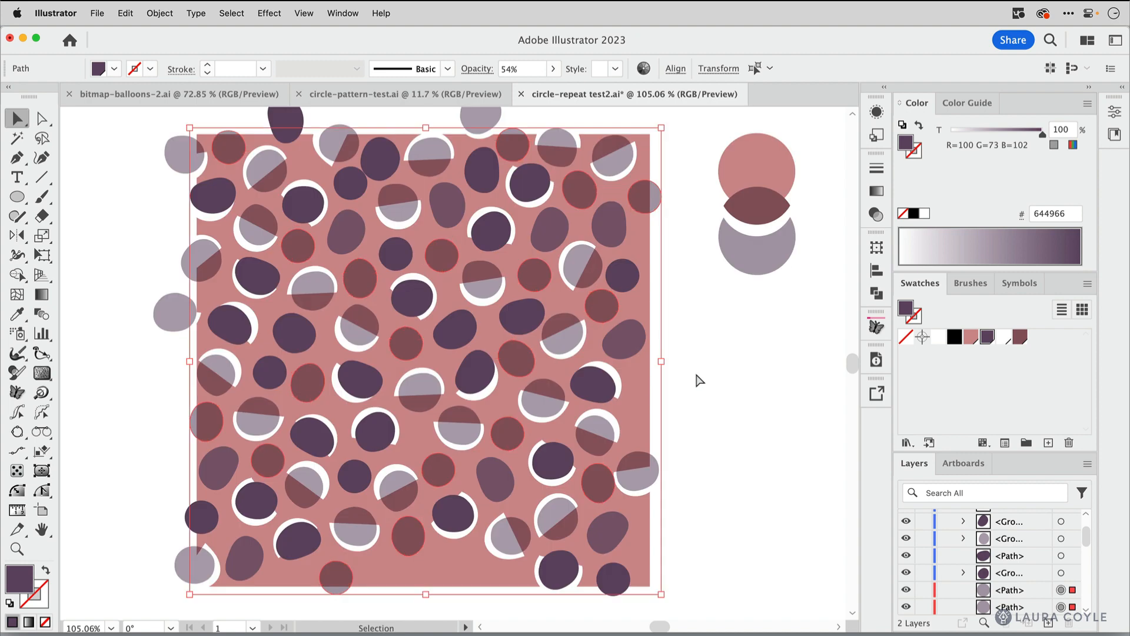
{"action": "mouse_move", "coordinate": [564, 340]}
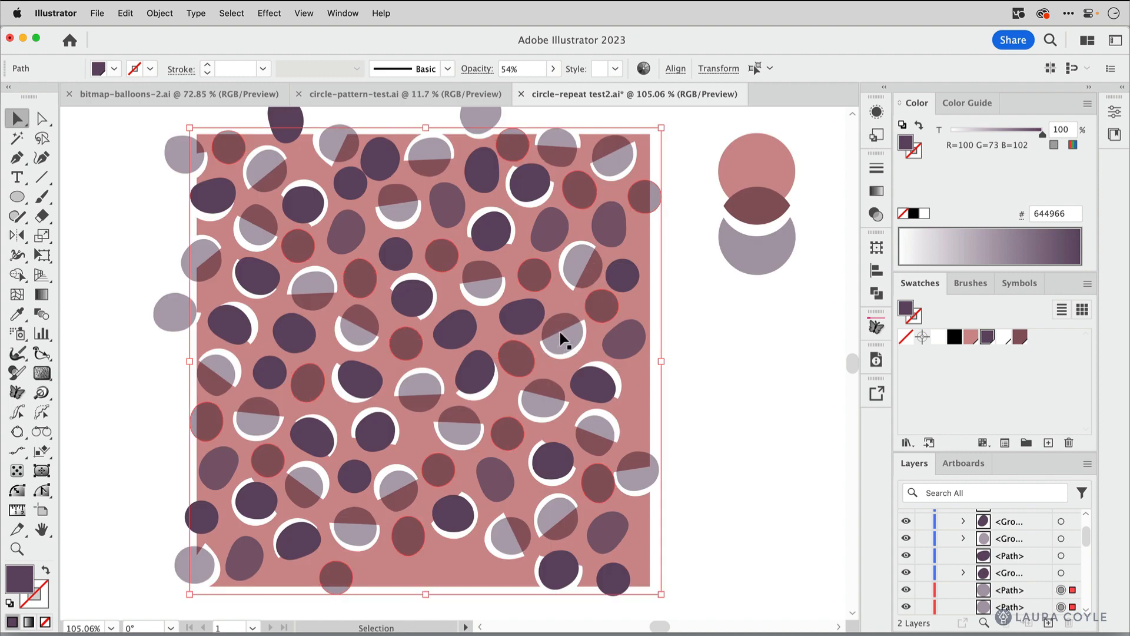
{"action": "mouse_move", "coordinate": [829, 355]}
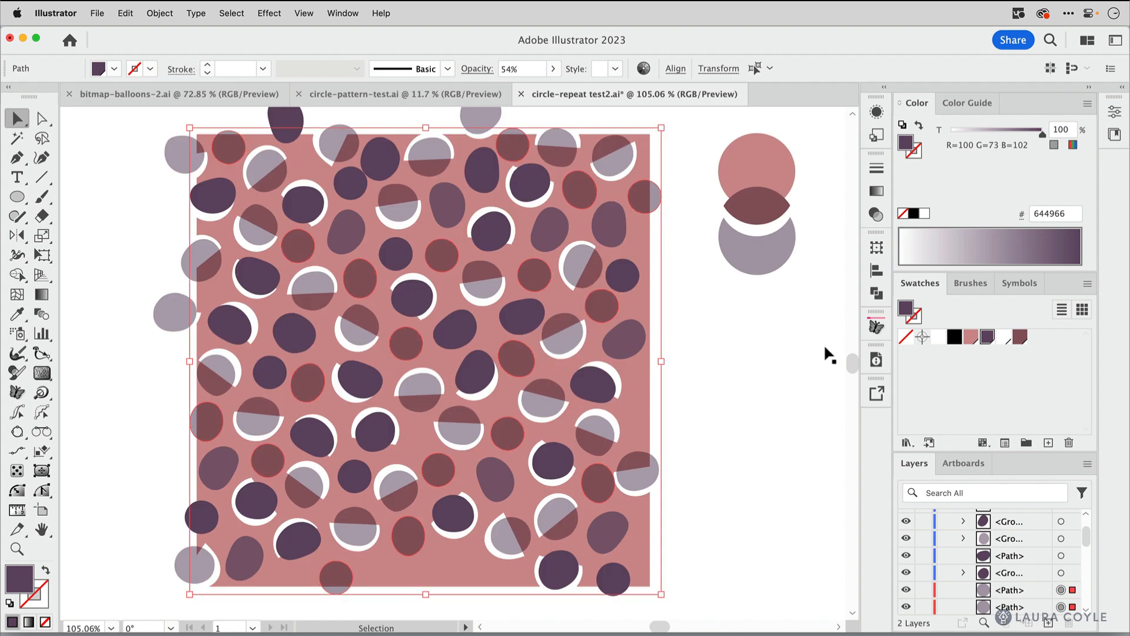
{"action": "mouse_move", "coordinate": [1019, 338]}
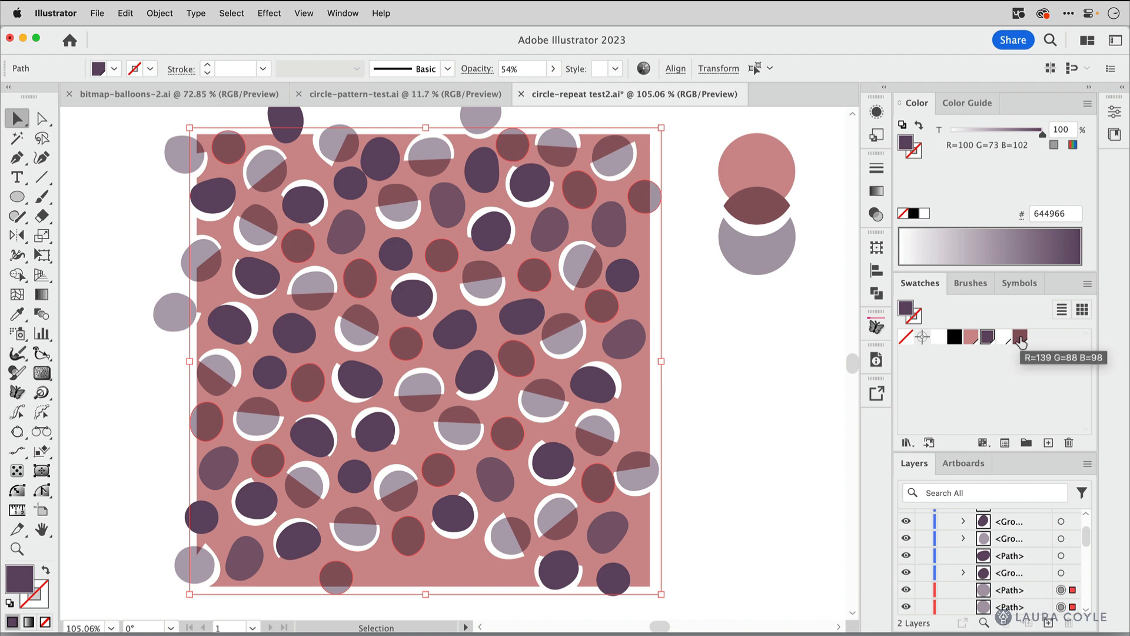
{"action": "left_click", "coordinate": [1018, 336]}
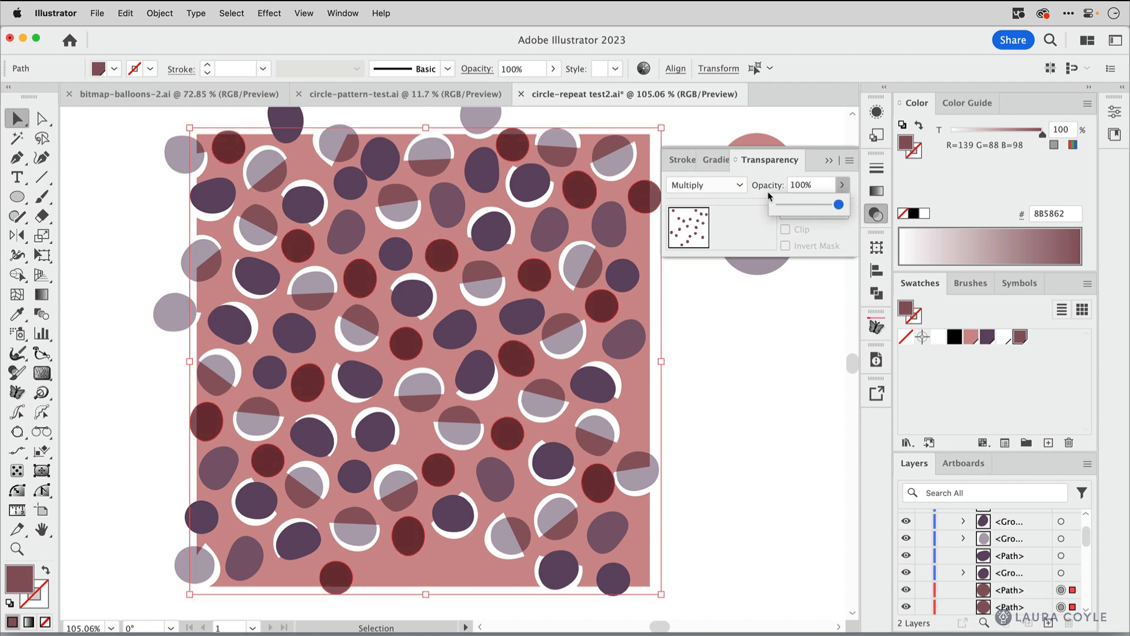
Change the dots' blend mode from Multiply to Normal at full opacity.
{"action": "left_click", "coordinate": [705, 185]}
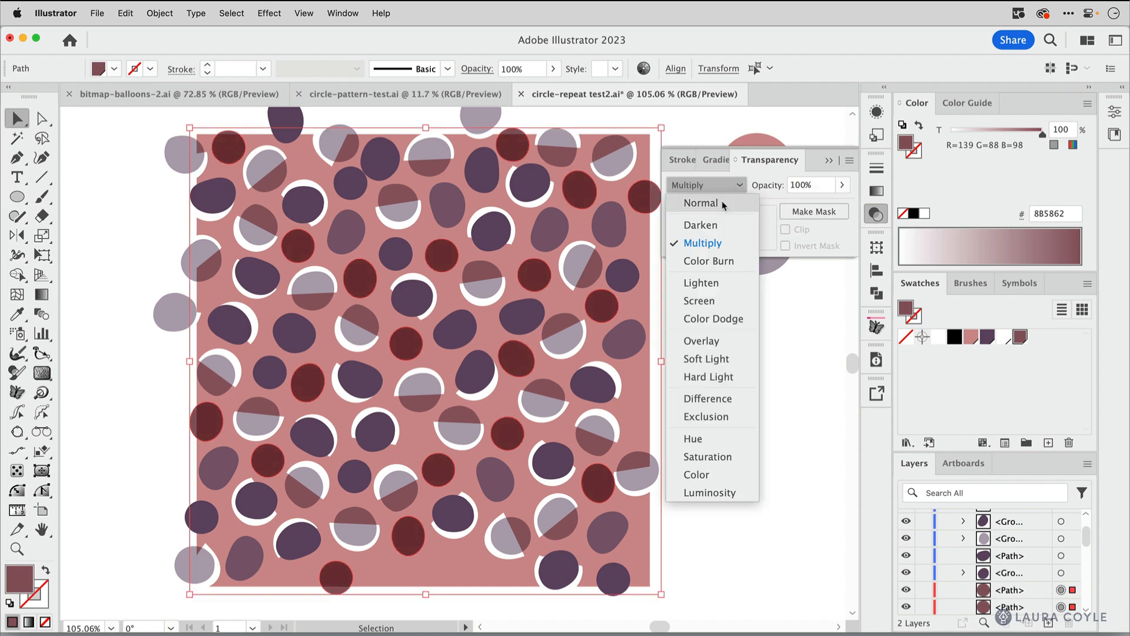
{"action": "left_click", "coordinate": [700, 202]}
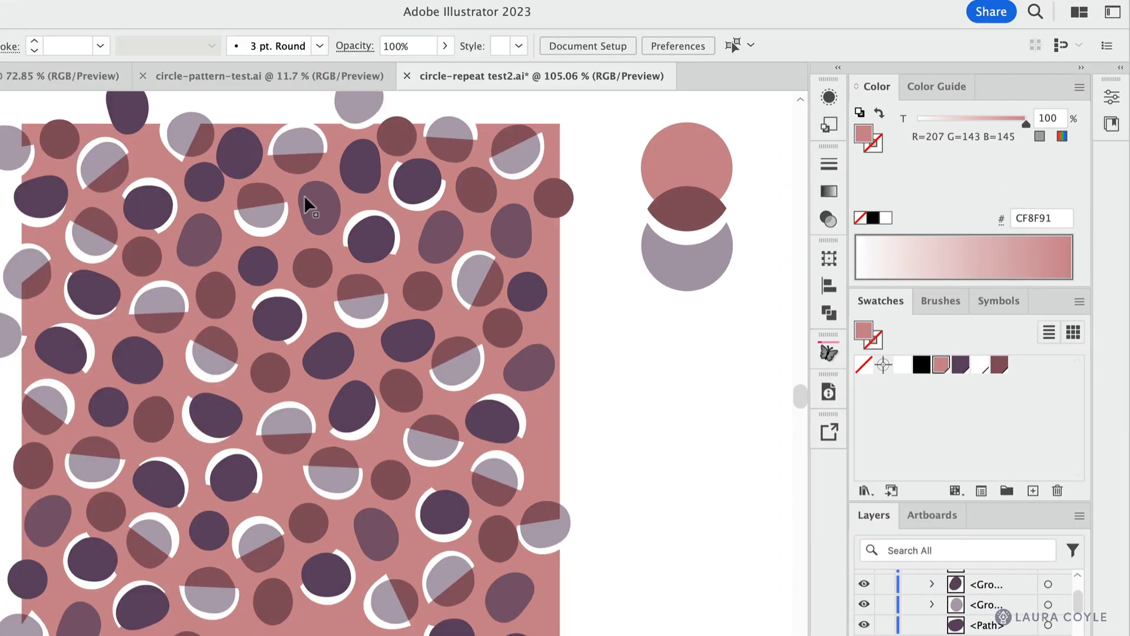
{"action": "left_click", "coordinate": [682, 381]}
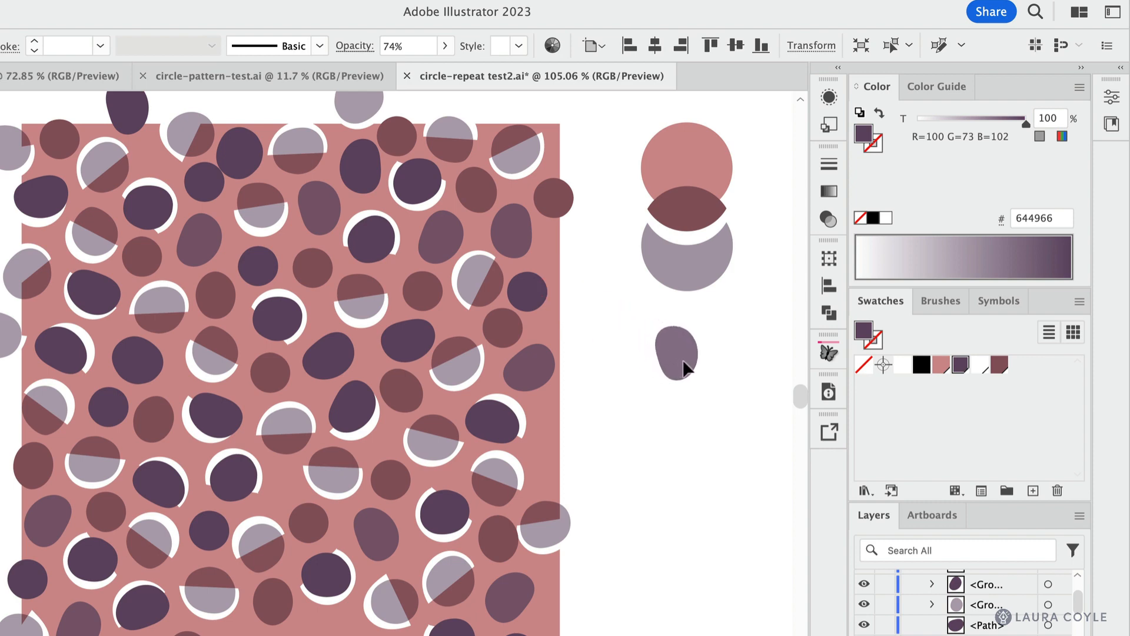
{"action": "left_click", "coordinate": [693, 361]}
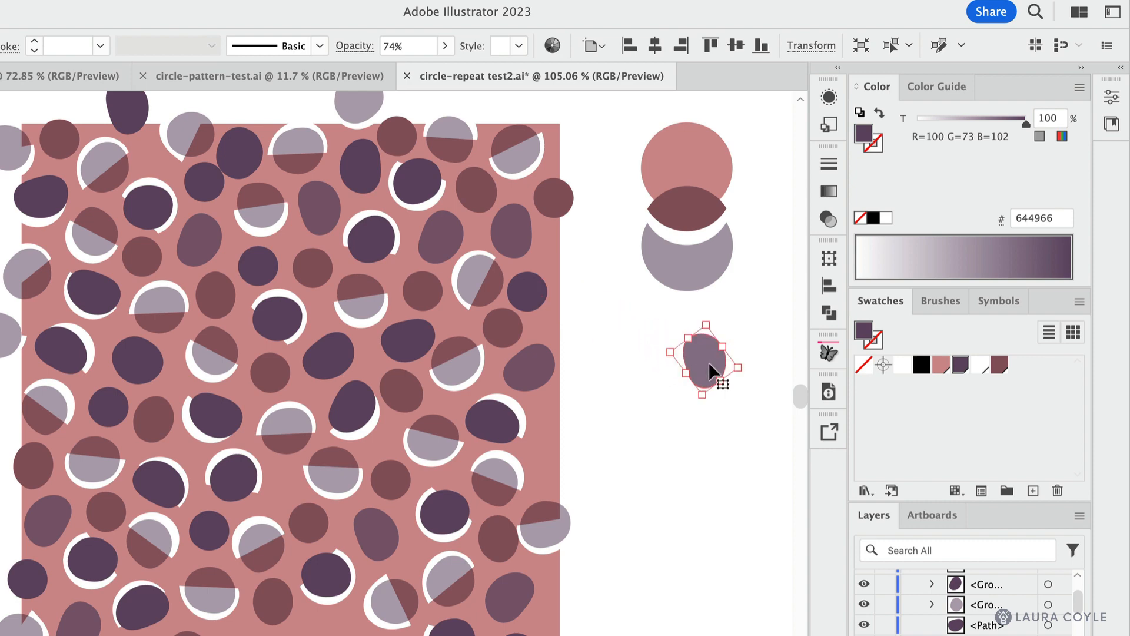
{"action": "mouse_move", "coordinate": [711, 364]}
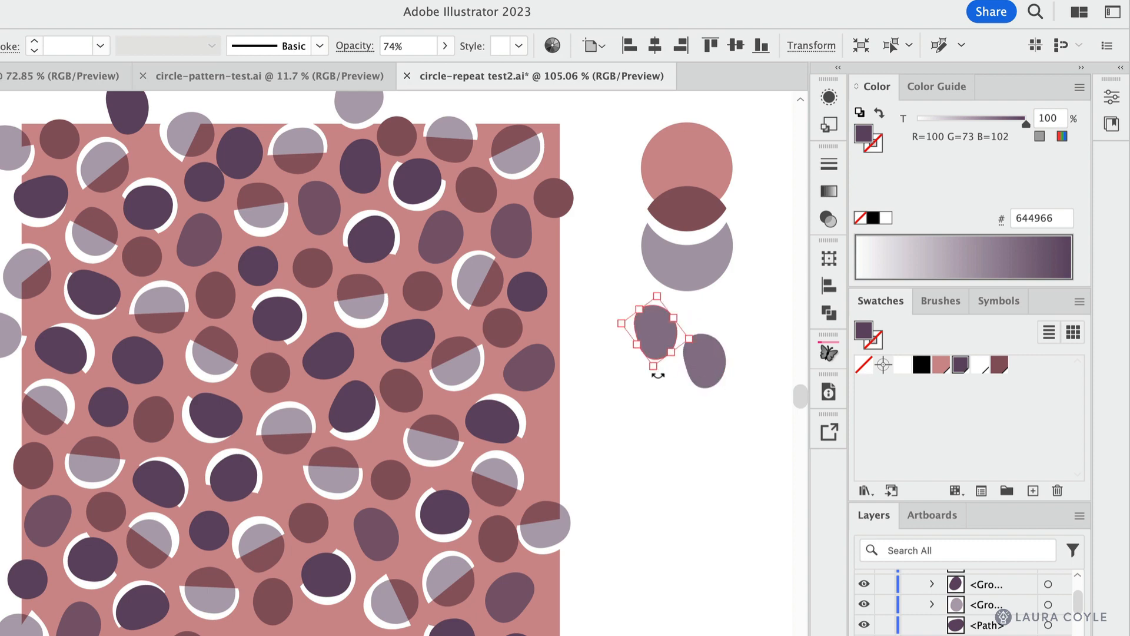
{"action": "mouse_move", "coordinate": [942, 374]}
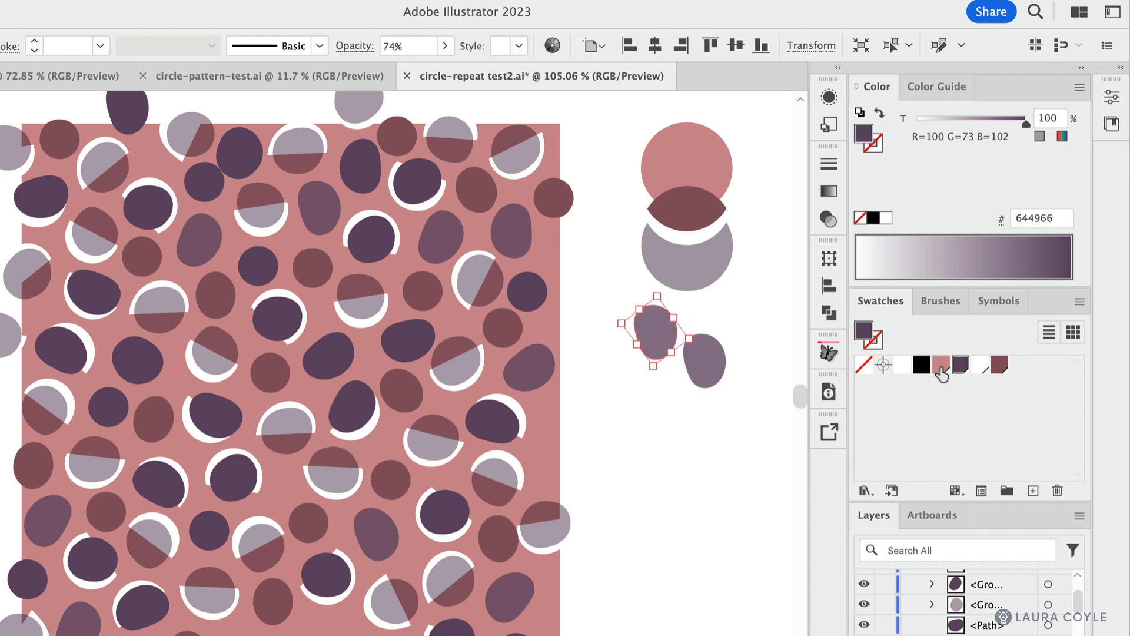
{"action": "left_click", "coordinate": [940, 365]}
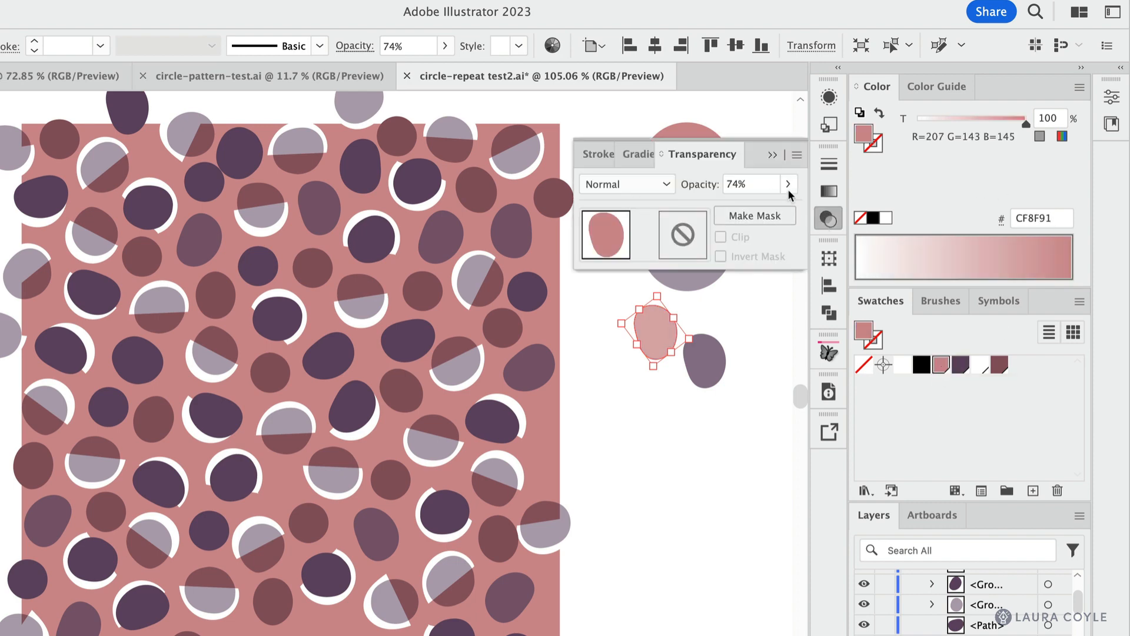
{"action": "left_click", "coordinate": [788, 184]}
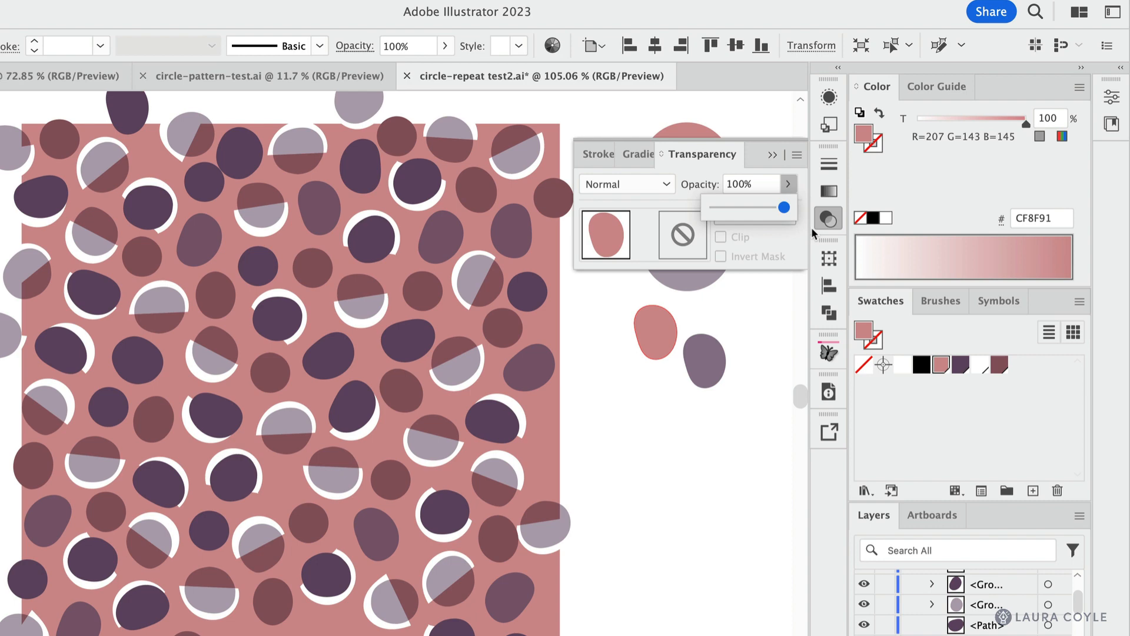
{"action": "left_click", "coordinate": [652, 333]}
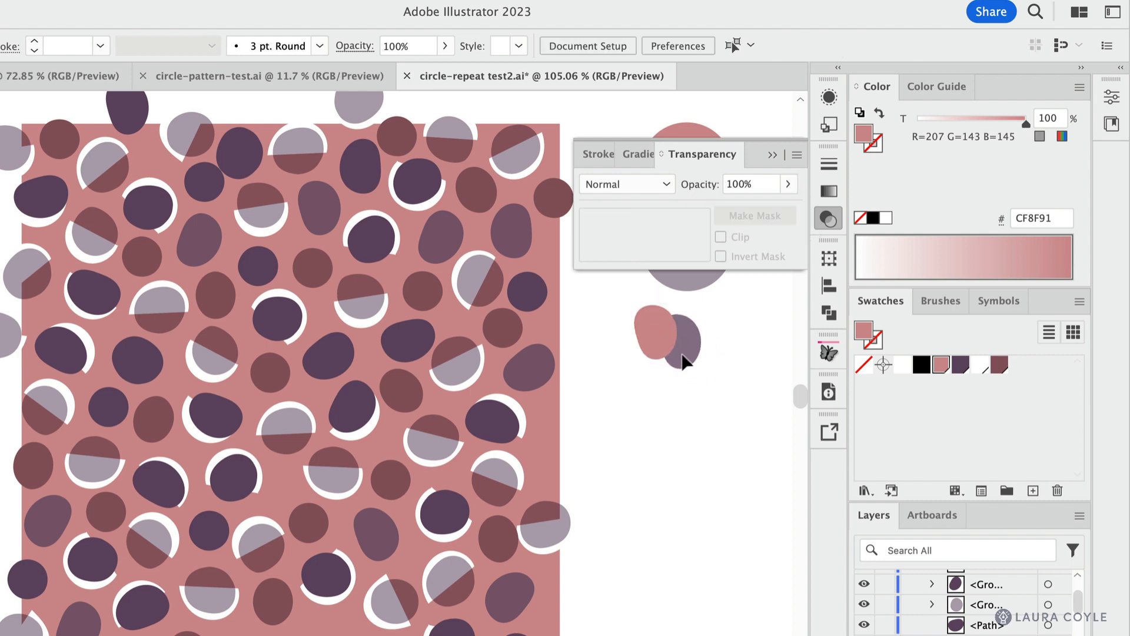
{"action": "left_click", "coordinate": [675, 339]}
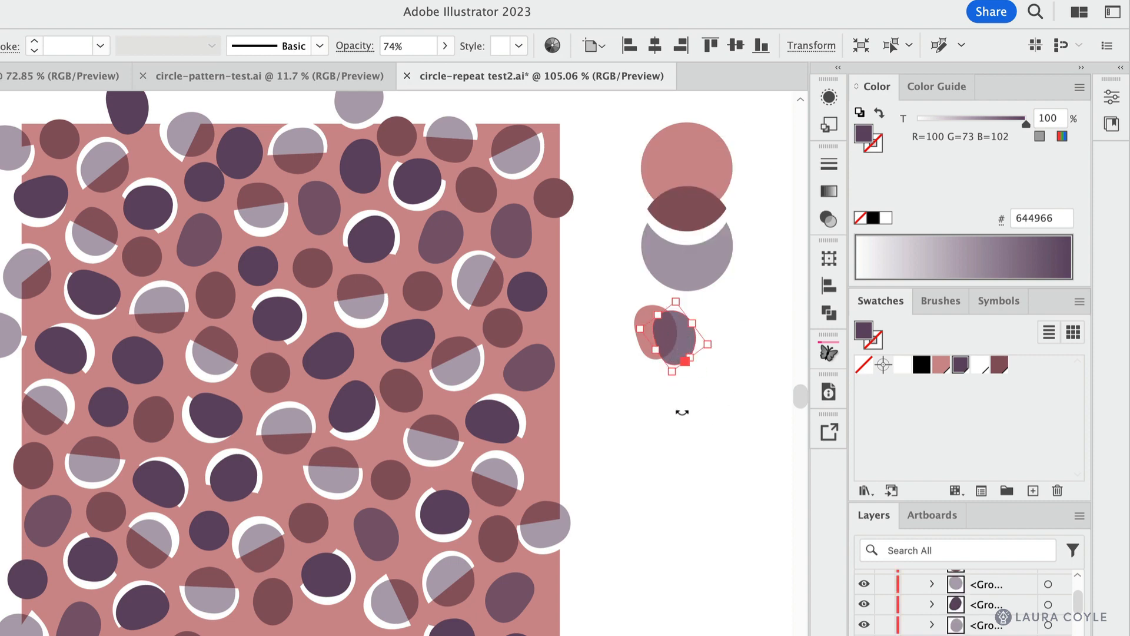
{"action": "left_click", "coordinate": [640, 386]}
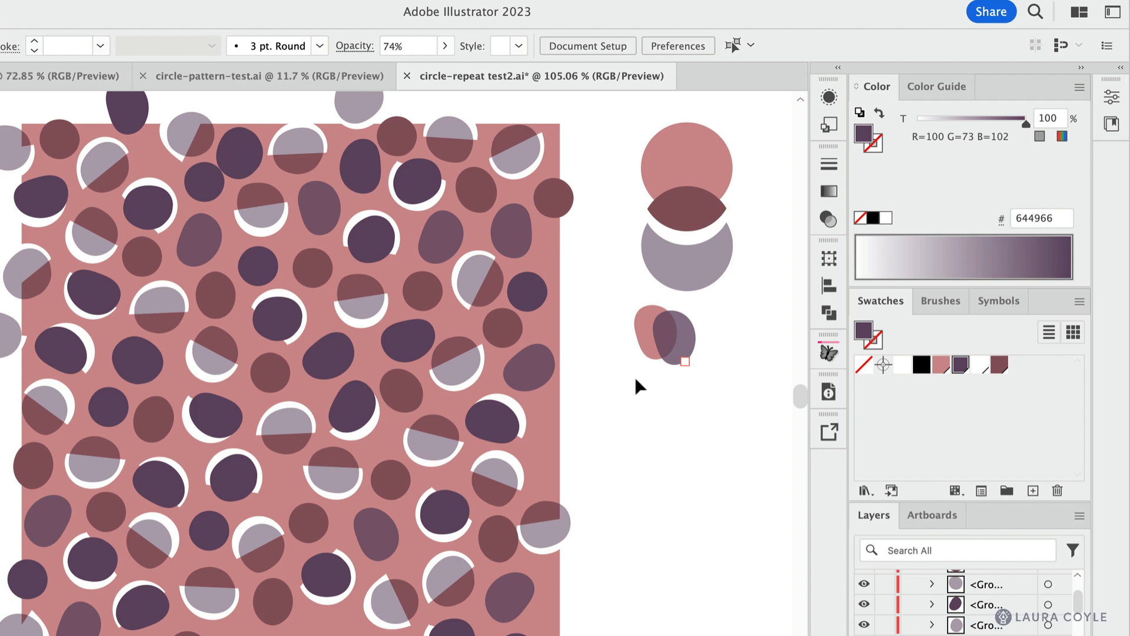
{"action": "left_click", "coordinate": [509, 230]}
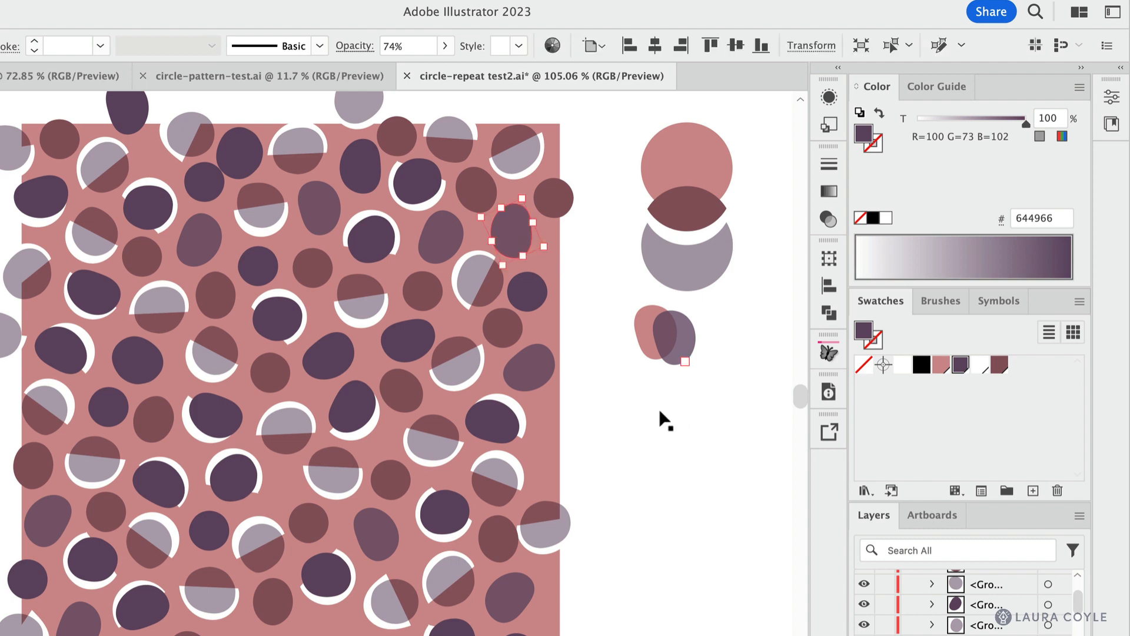
Flatten the overlapping sample blob pair into opaque pieces.
{"action": "left_click", "coordinate": [662, 337]}
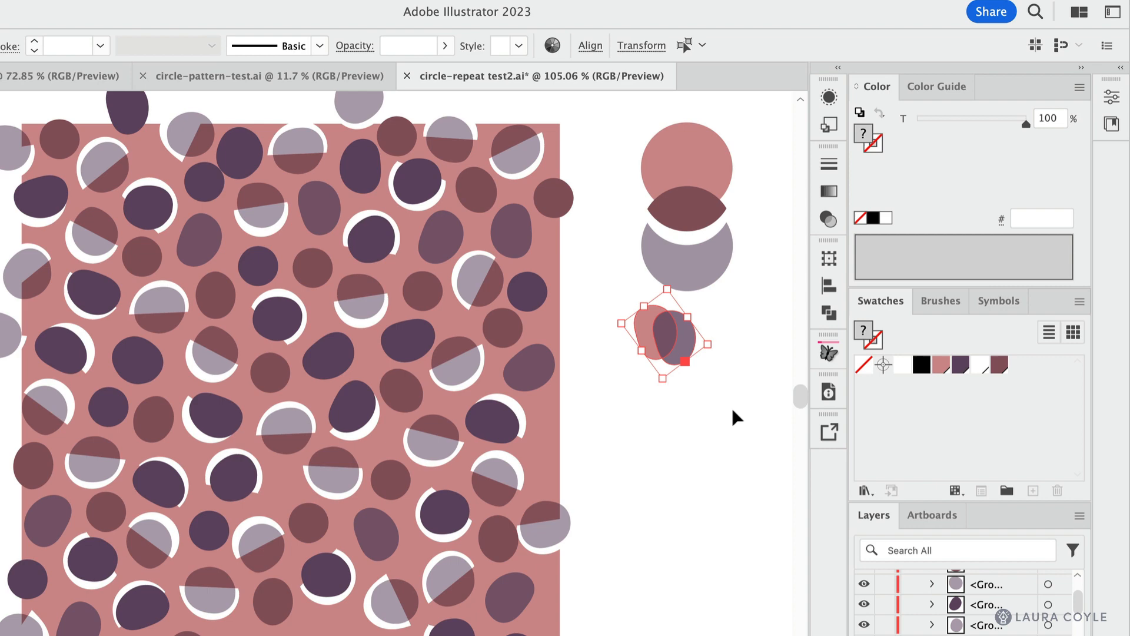
{"action": "mouse_move", "coordinate": [368, 271]}
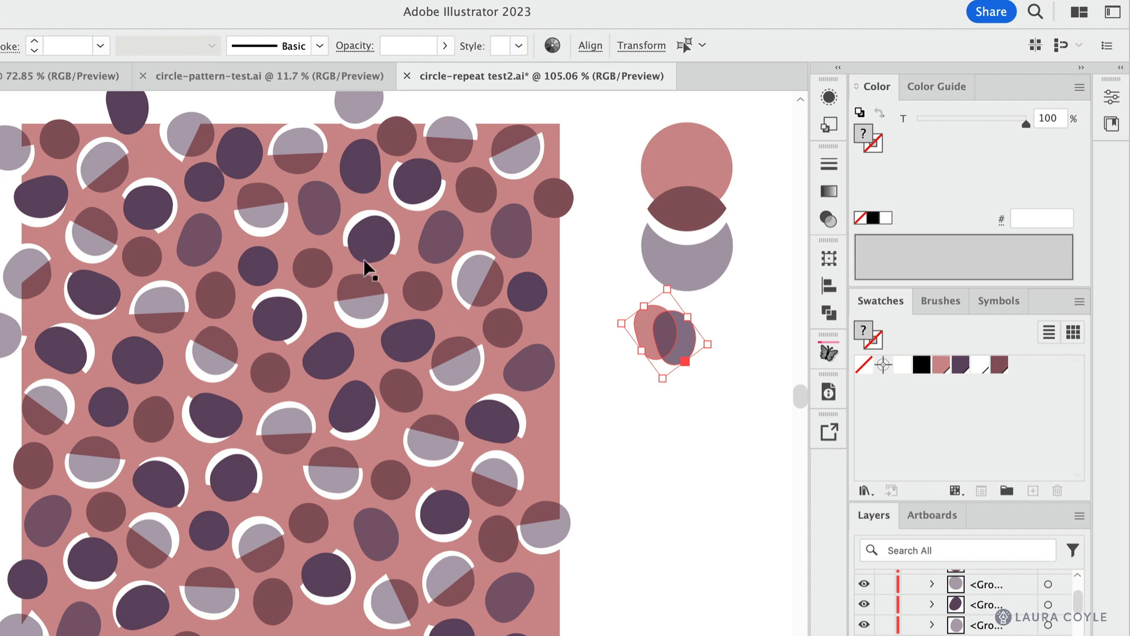
{"action": "left_click", "coordinate": [235, 18]}
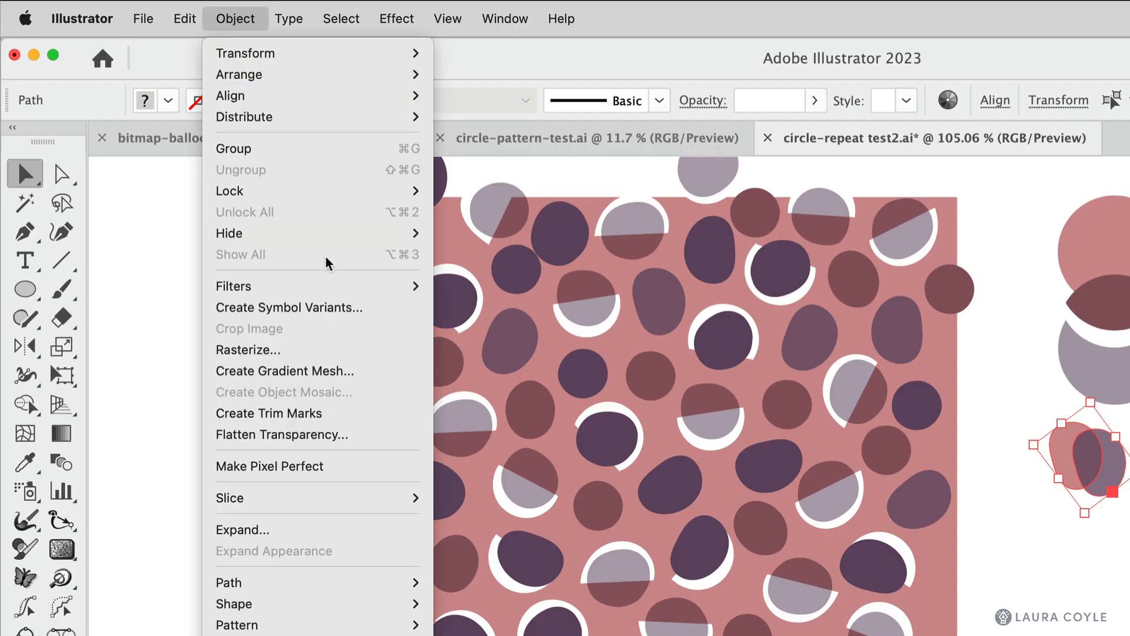
{"action": "left_click", "coordinate": [283, 435]}
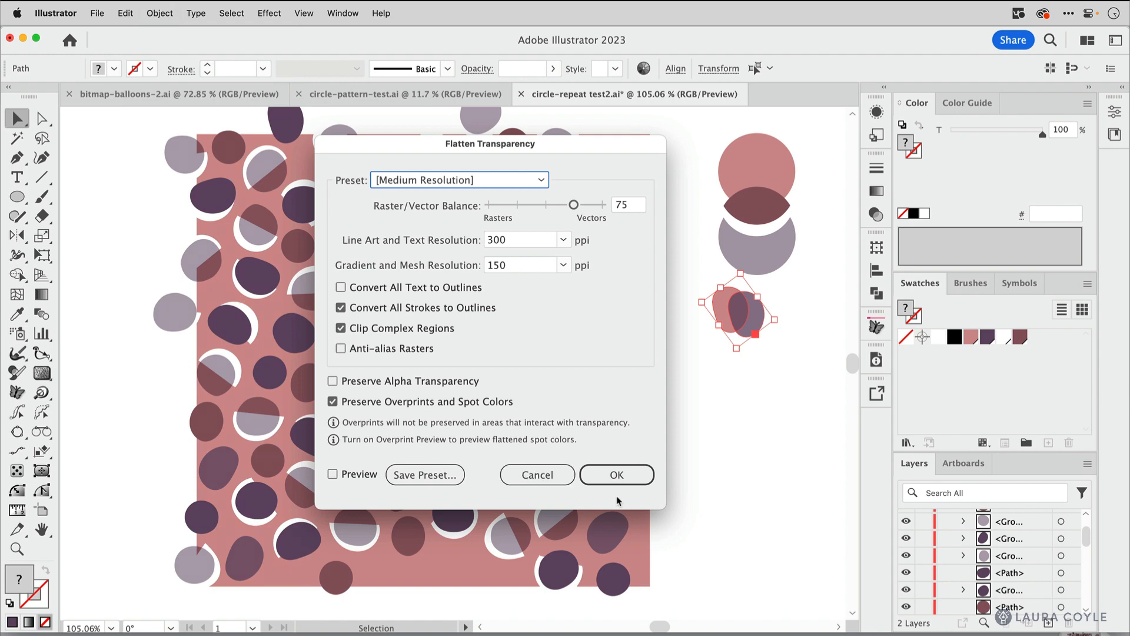
{"action": "left_click", "coordinate": [616, 474]}
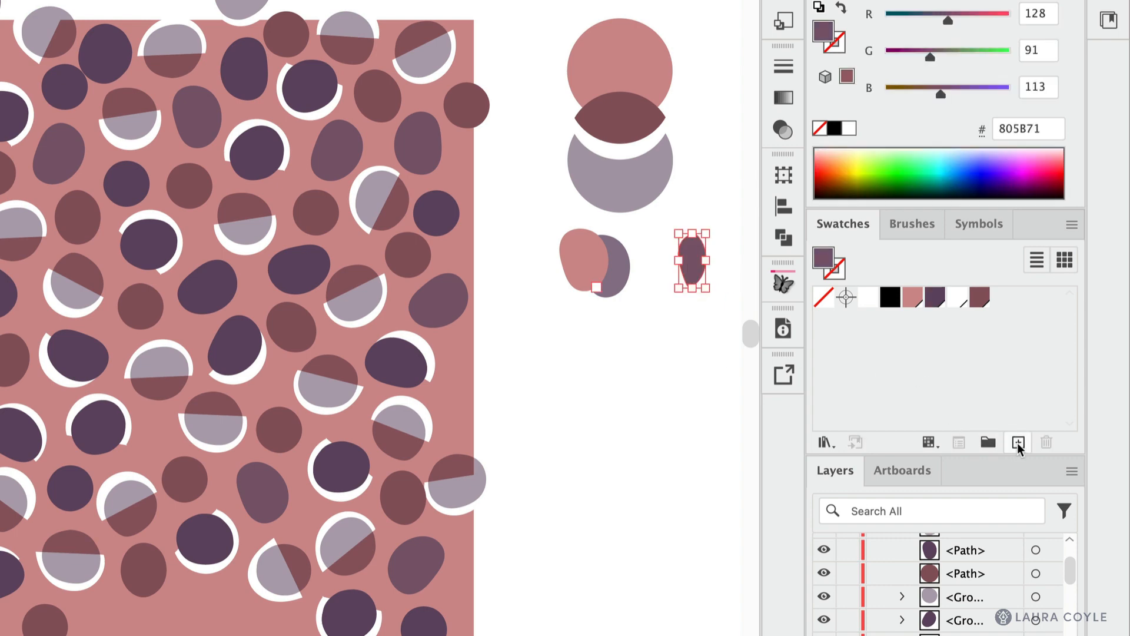
Save the blobs' overlap colour R=128 G=91 B=113 as a global swatch.
{"action": "left_click", "coordinate": [1017, 441]}
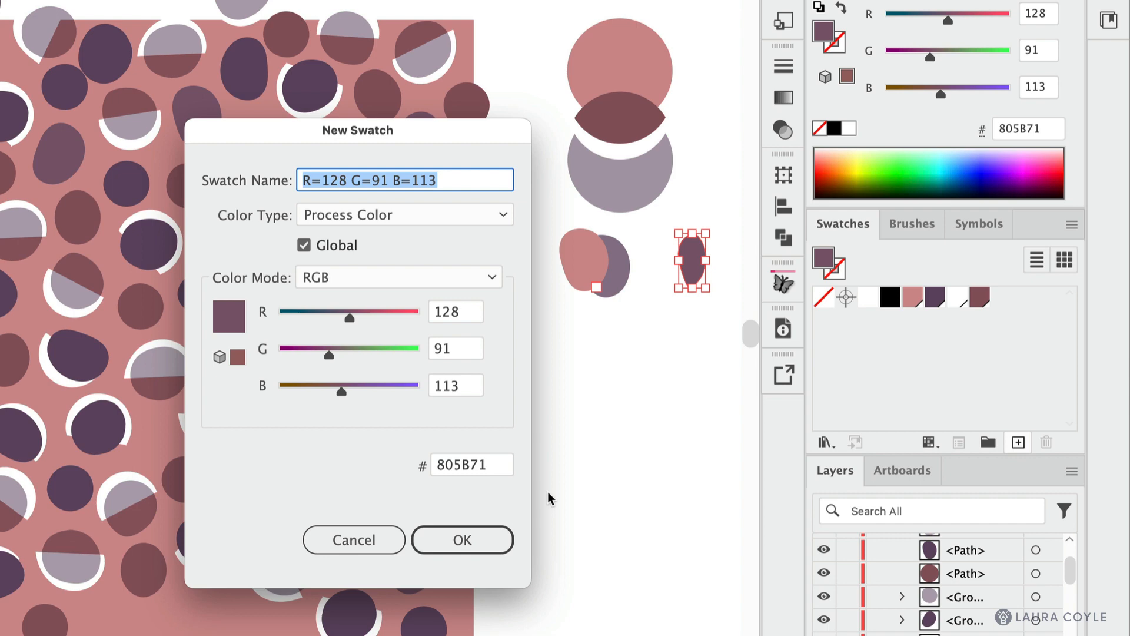
{"action": "left_click", "coordinate": [461, 540]}
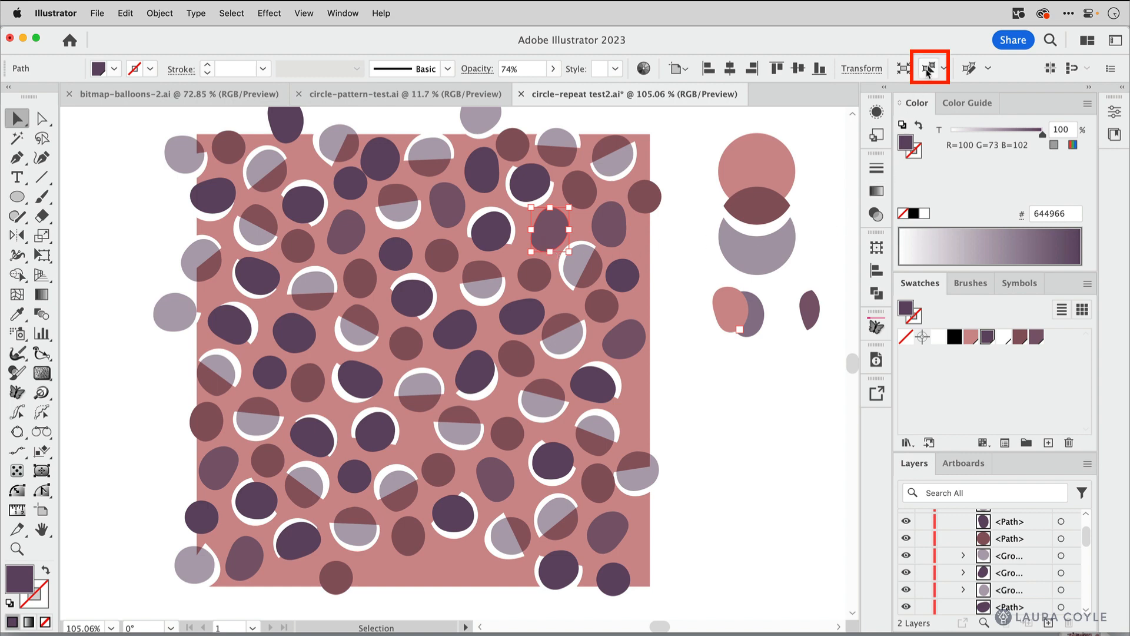
{"action": "mouse_move", "coordinate": [928, 67]}
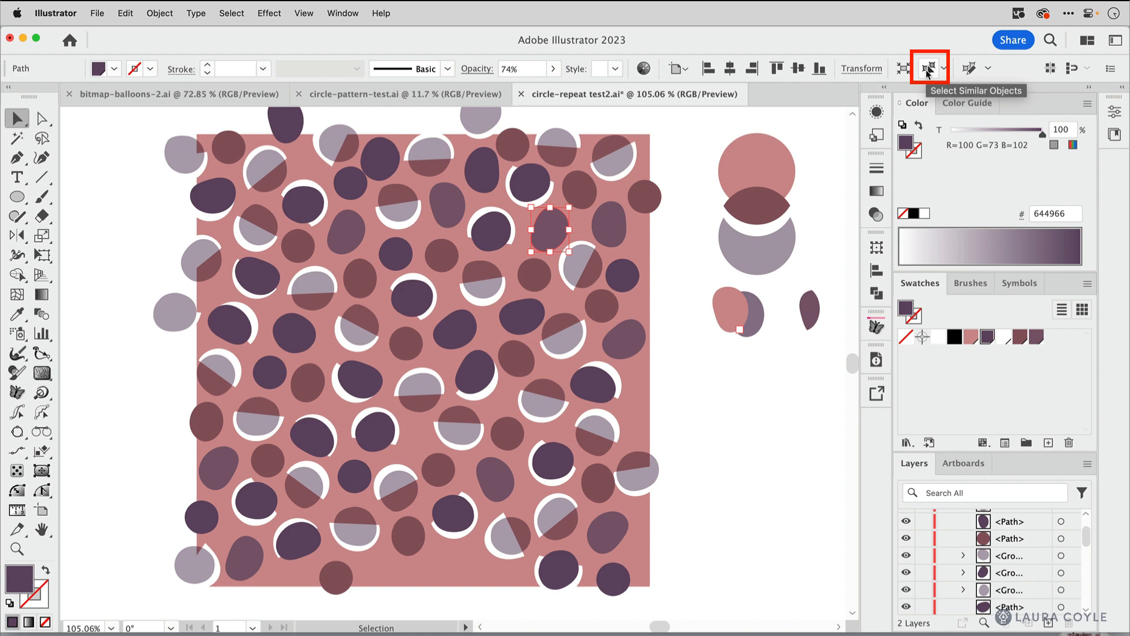
{"action": "mouse_move", "coordinate": [525, 159]}
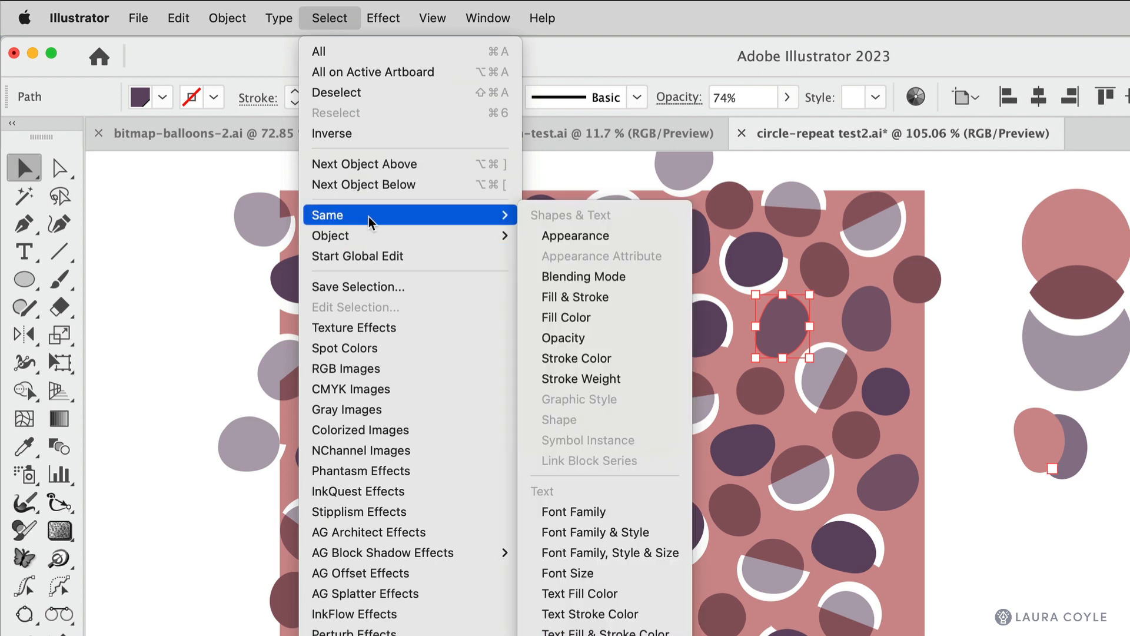
{"action": "mouse_move", "coordinate": [615, 235]}
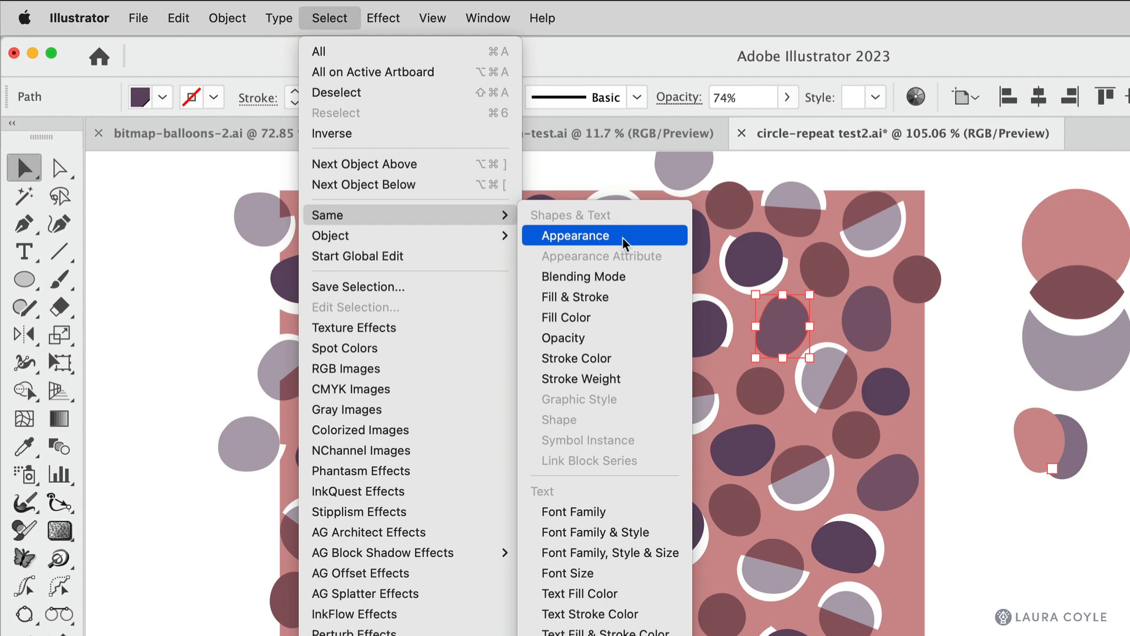
Select all same-appearance dots and fill them with the #805B71 swatch.
{"action": "left_click", "coordinate": [575, 235]}
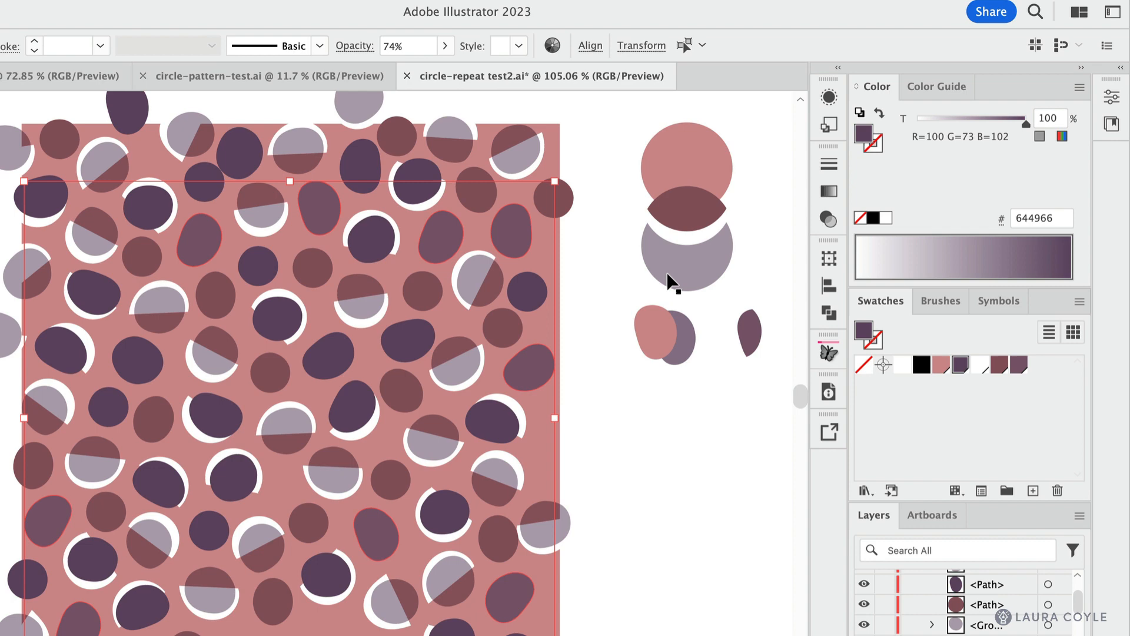
{"action": "mouse_move", "coordinate": [887, 420]}
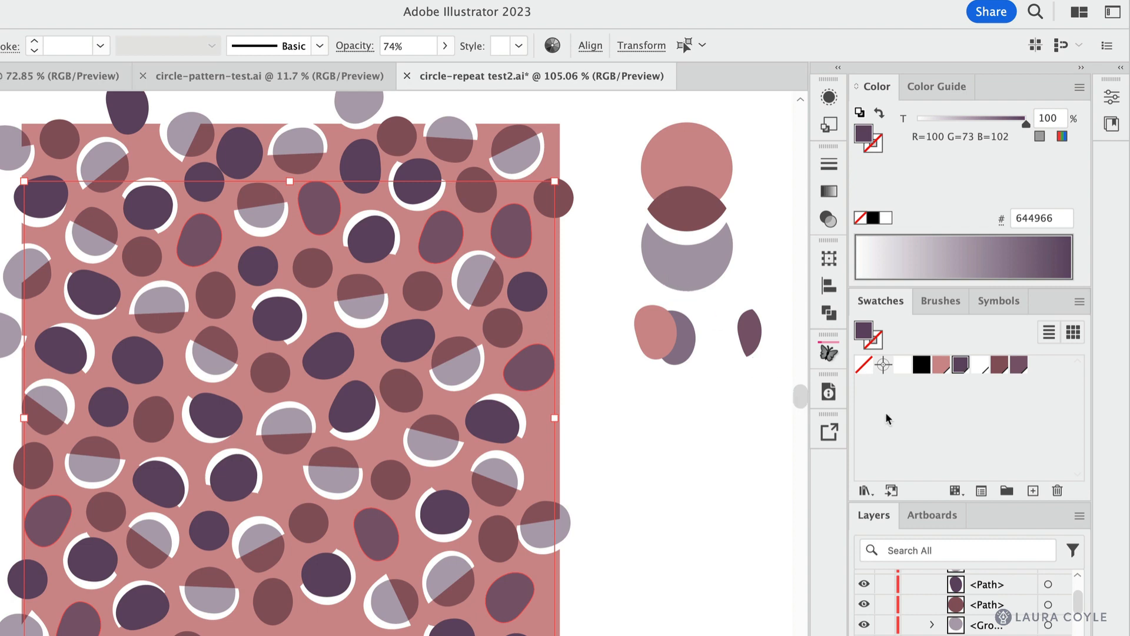
{"action": "left_click", "coordinate": [1017, 365]}
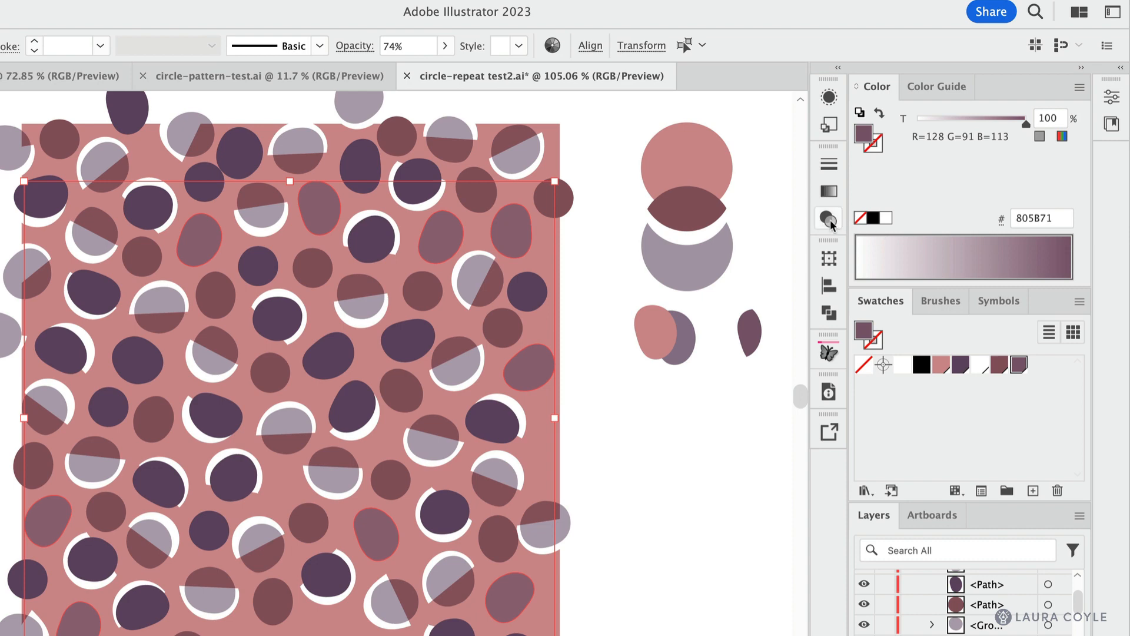
Set the selected dots to 100% opacity in the Transparency panel.
{"action": "left_click", "coordinate": [827, 219]}
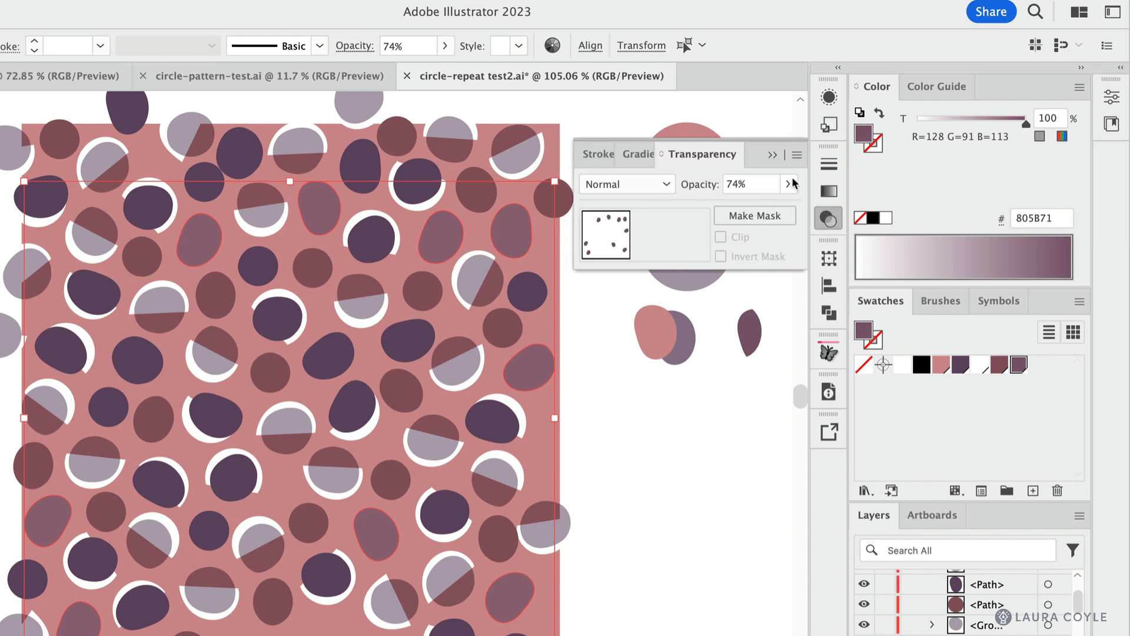
{"action": "left_click", "coordinate": [788, 184]}
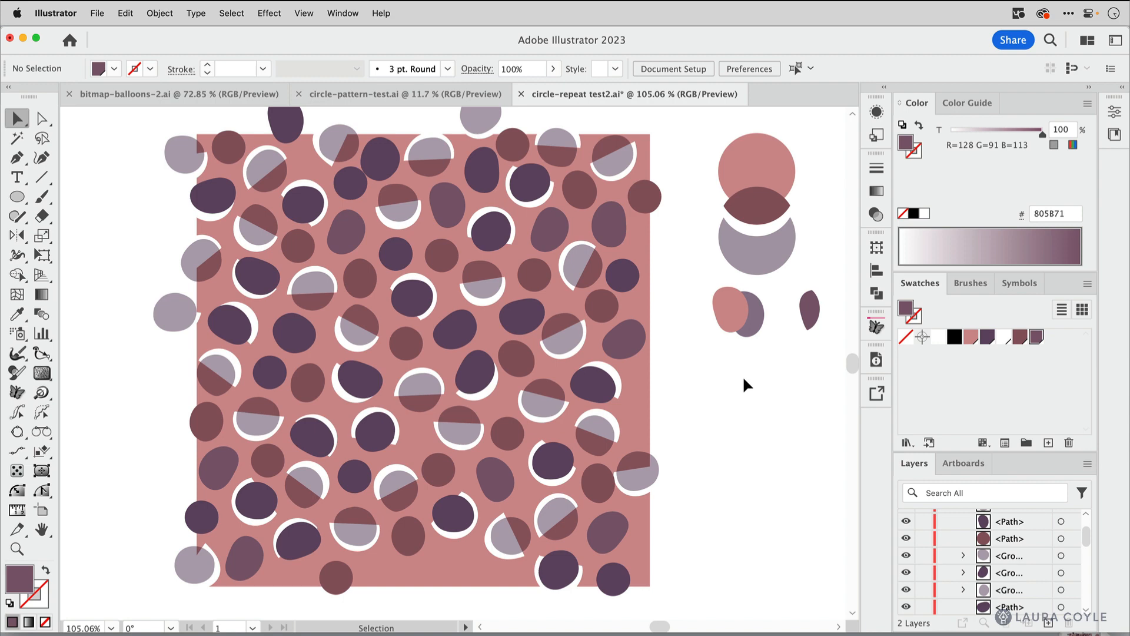
{"action": "mouse_move", "coordinate": [750, 371]}
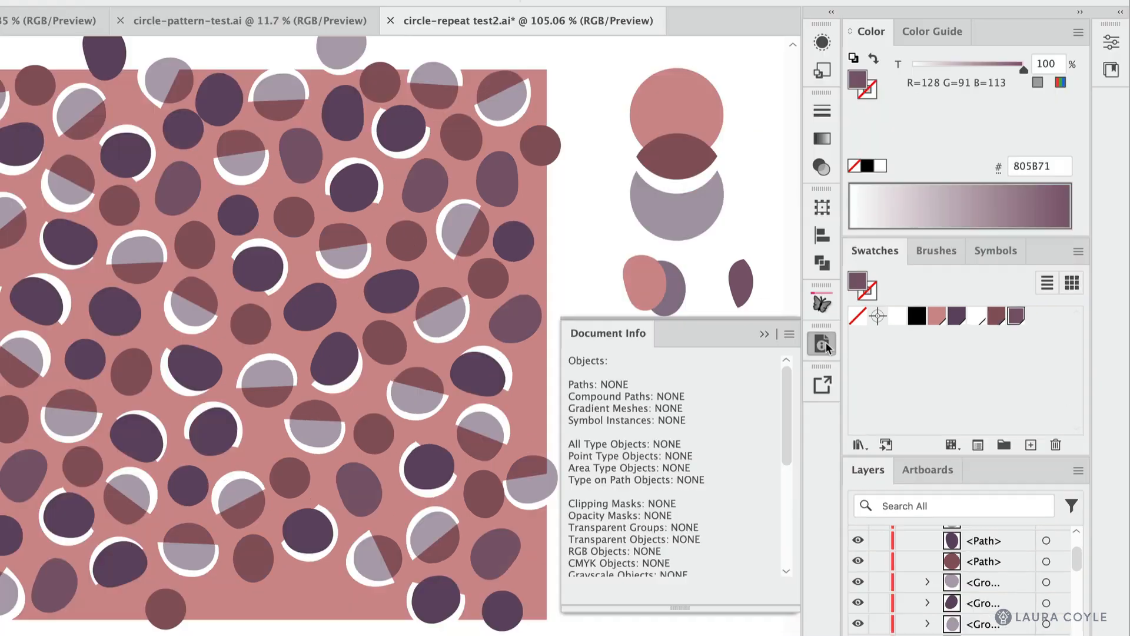
{"action": "mouse_move", "coordinate": [823, 344]}
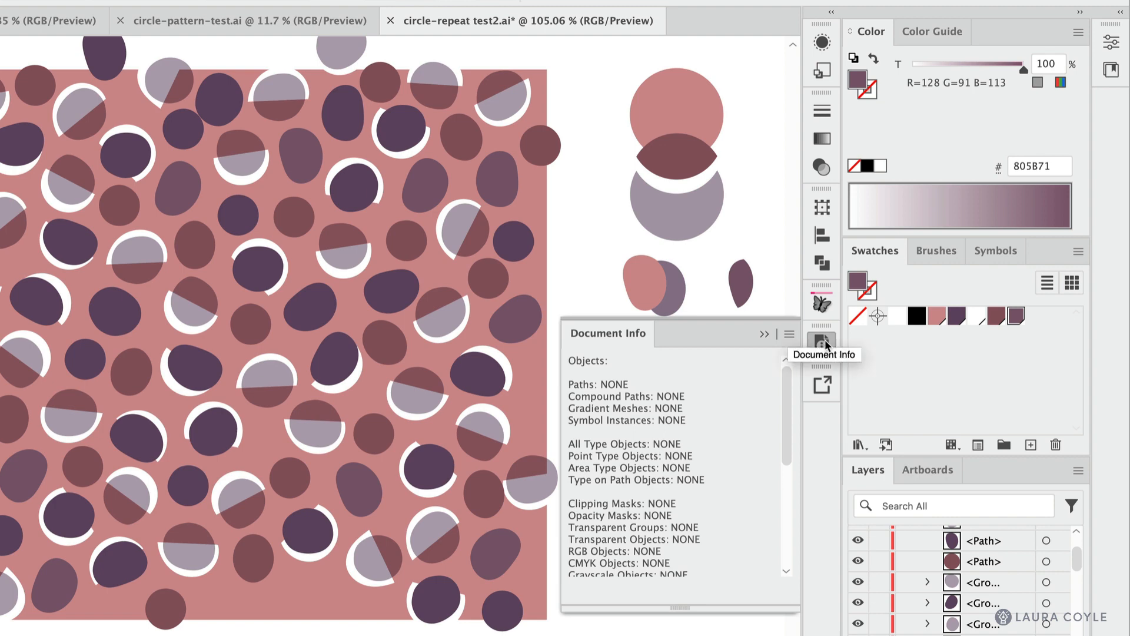
{"action": "mouse_move", "coordinate": [560, 322]}
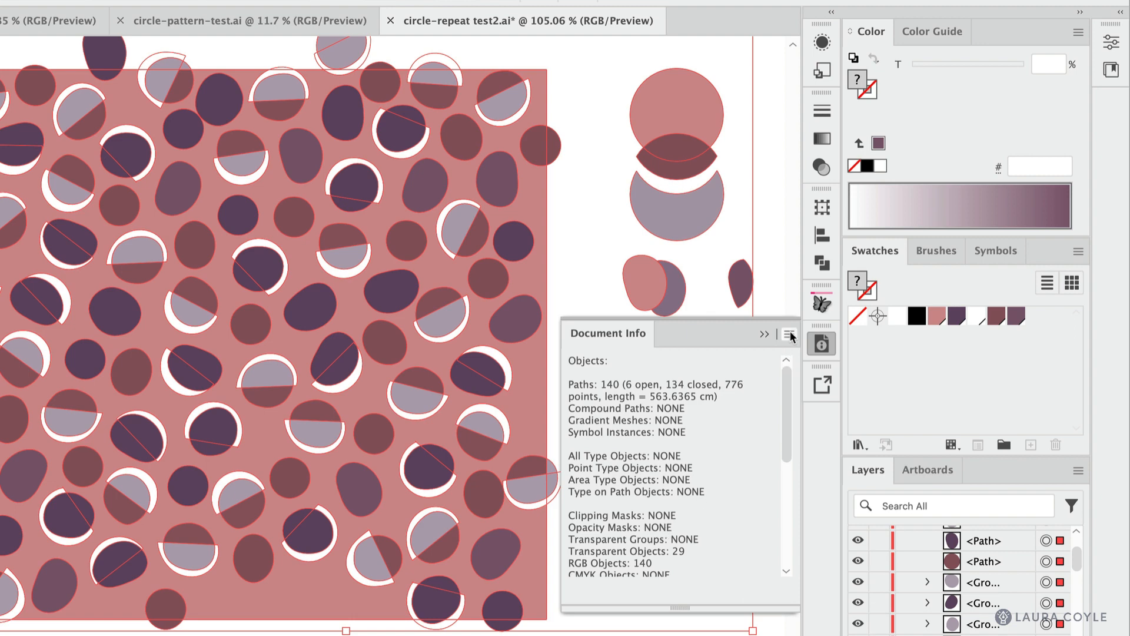
Enable Selection Only in Document Info and scroll the counts: 140 paths, 29 transparent.
{"action": "left_click", "coordinate": [788, 335]}
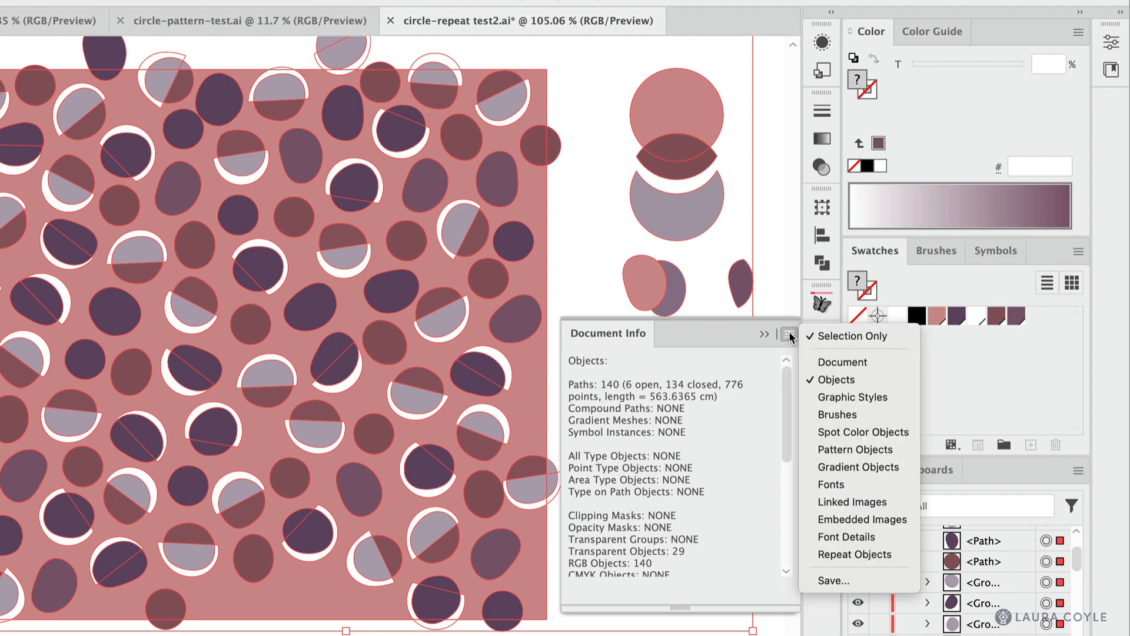
{"action": "mouse_move", "coordinate": [850, 336]}
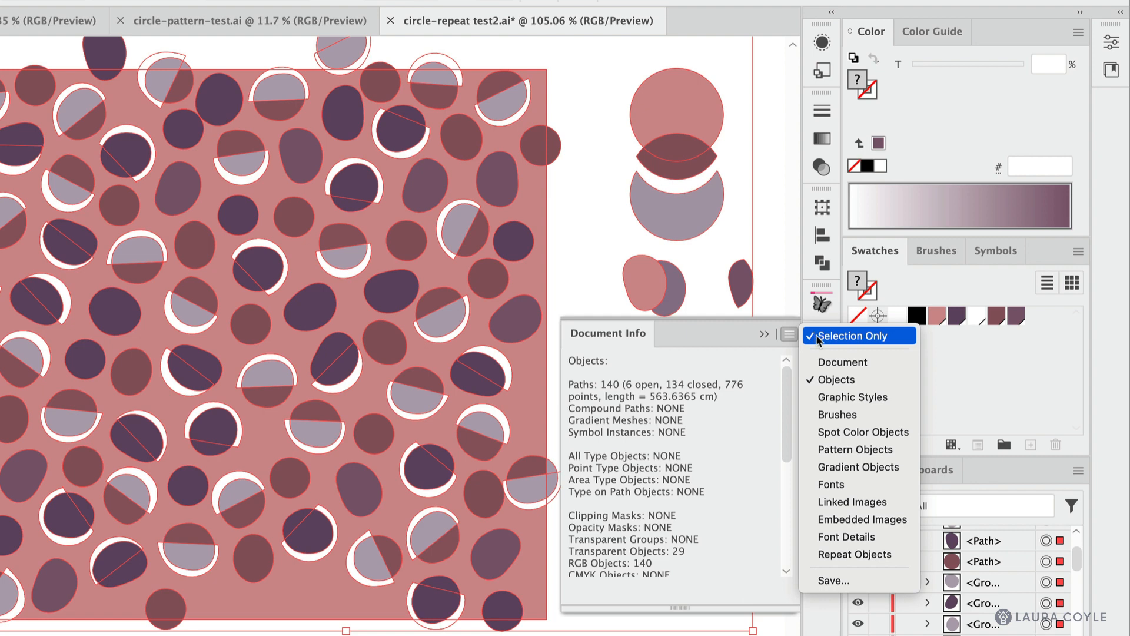
{"action": "mouse_move", "coordinate": [866, 381]}
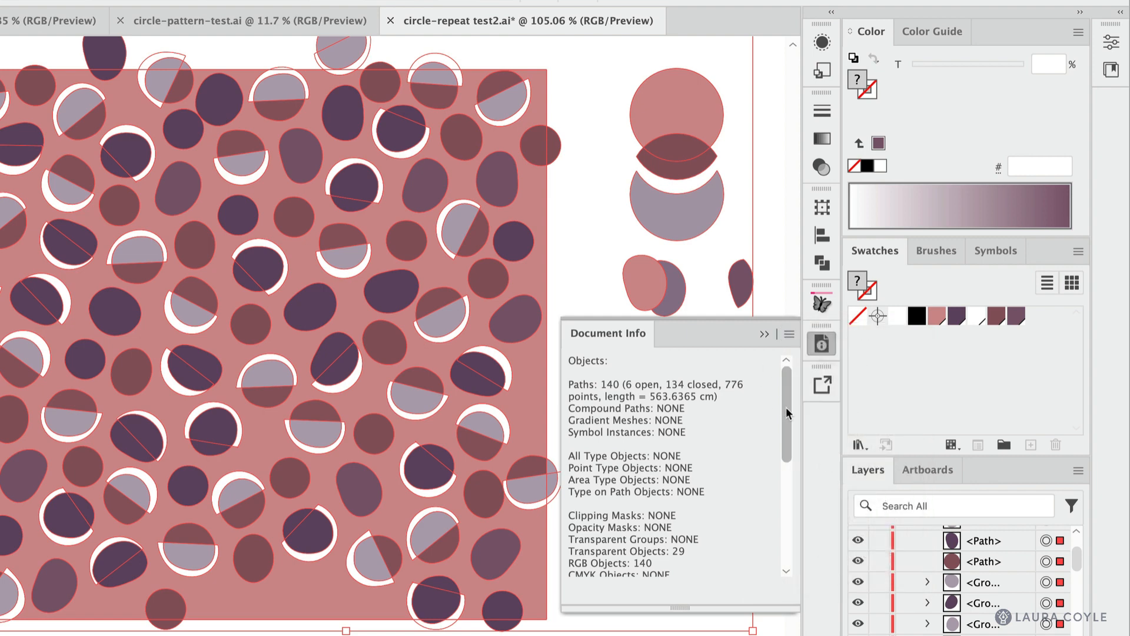
{"action": "scroll", "scroll_direction": "down", "scroll_amount": 3}
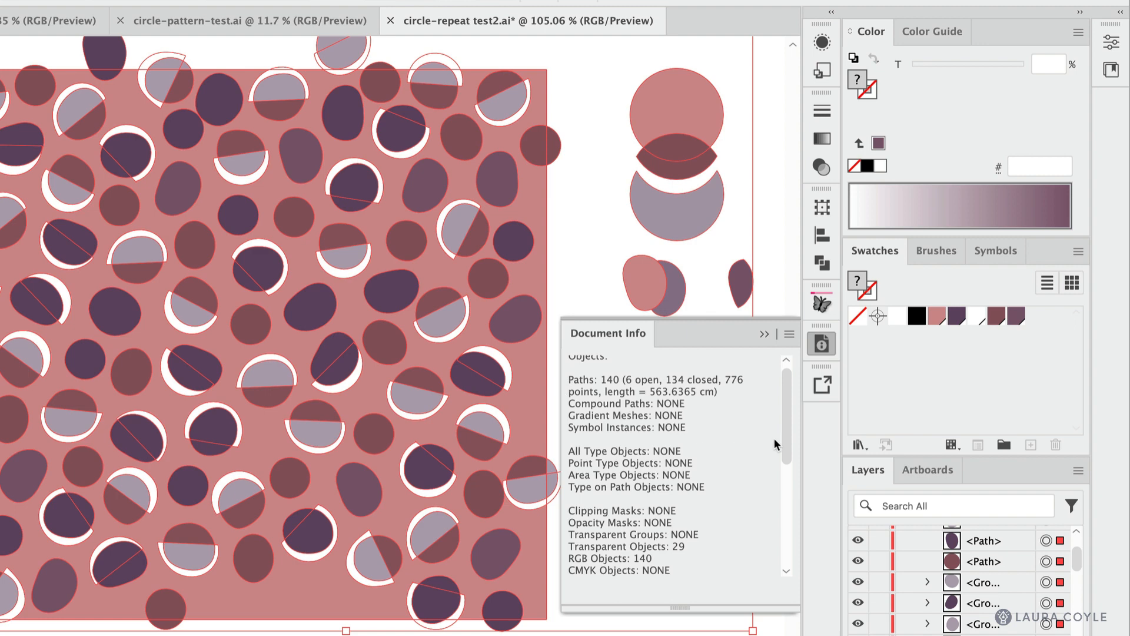
{"action": "scroll", "scroll_direction": "down", "scroll_amount": 3}
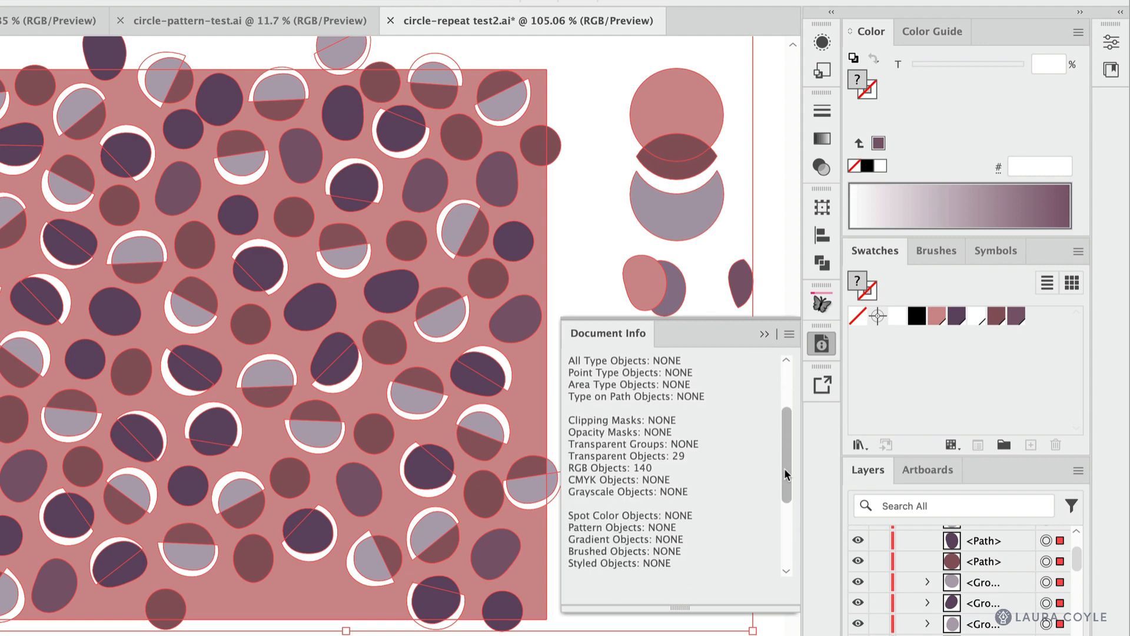
{"action": "scroll", "scroll_direction": "down", "scroll_amount": 3}
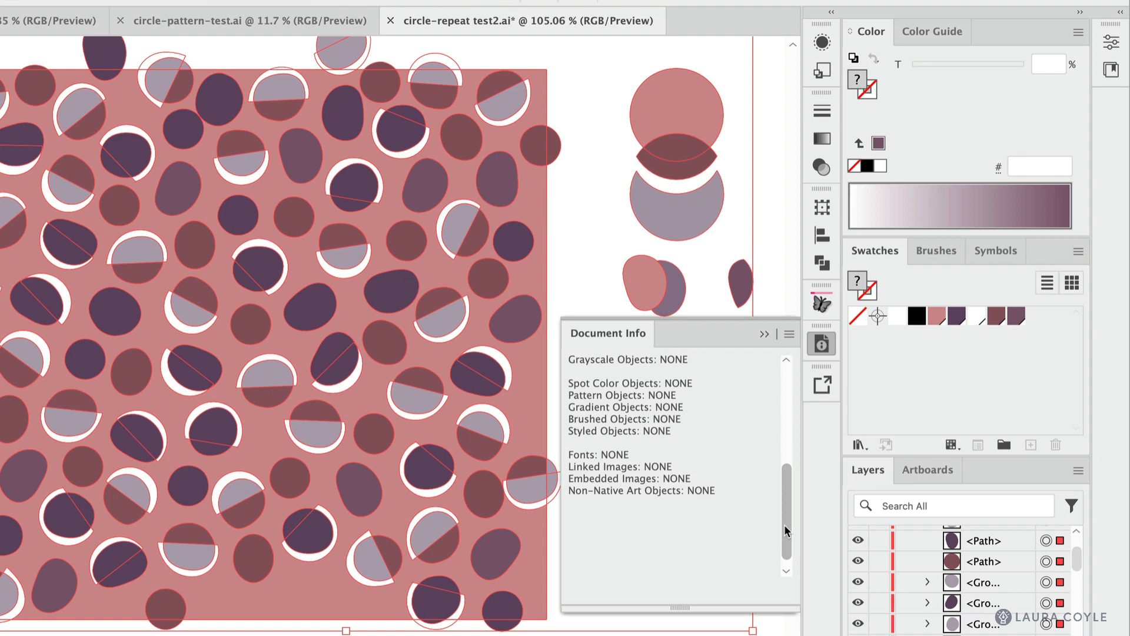
{"action": "scroll", "scroll_direction": "up", "scroll_amount": 3}
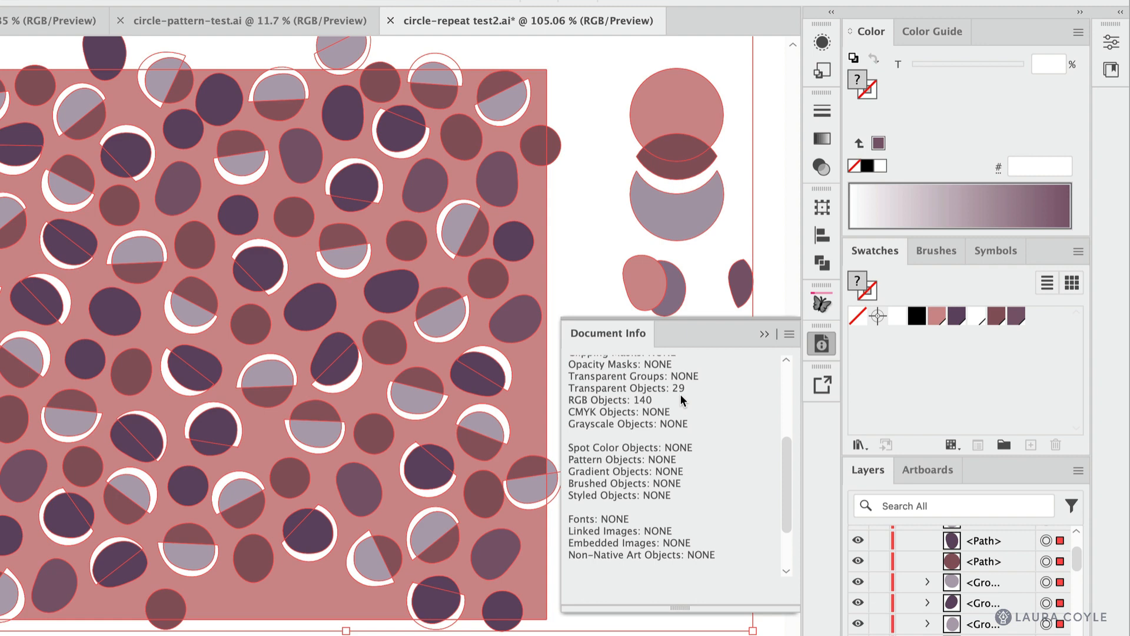
{"action": "mouse_move", "coordinate": [689, 402]}
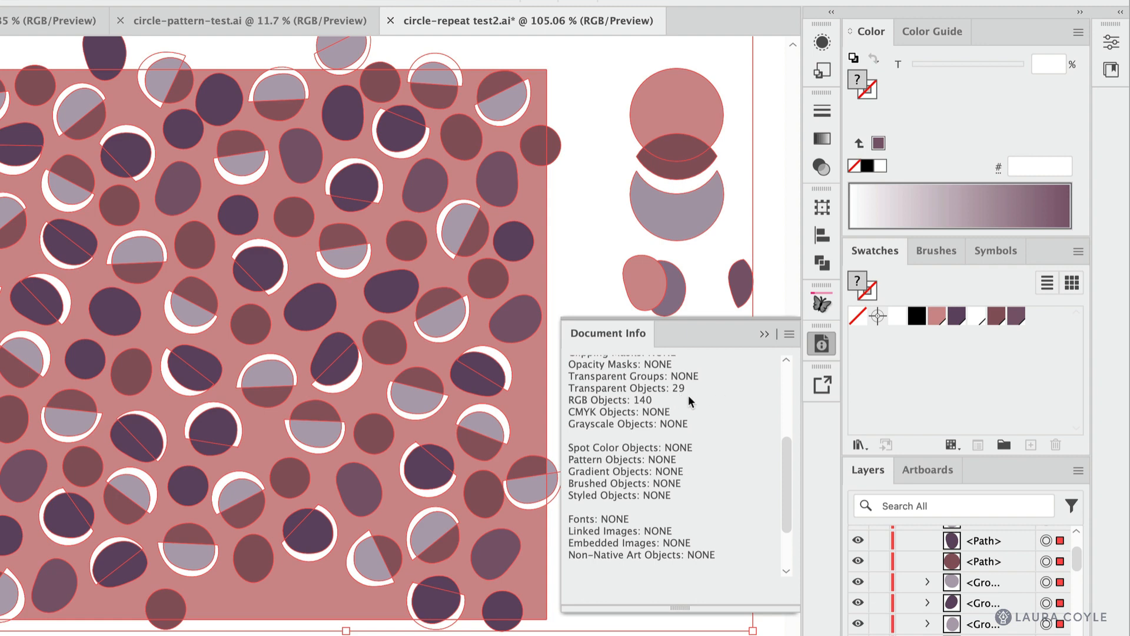